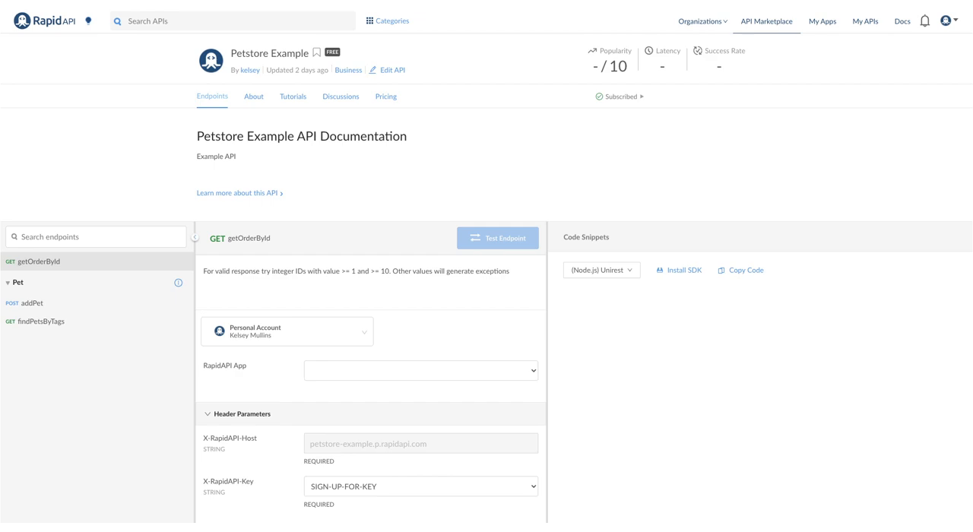
Step: Return from the Petstore Example docs to the RapidAPI marketplace home page via the logo
left_click(46, 19)
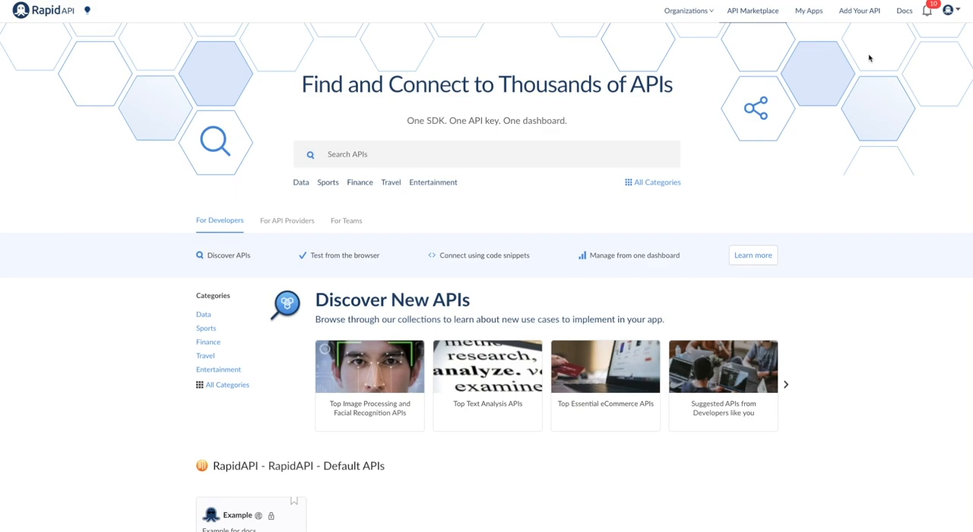
mouse_move(868, 13)
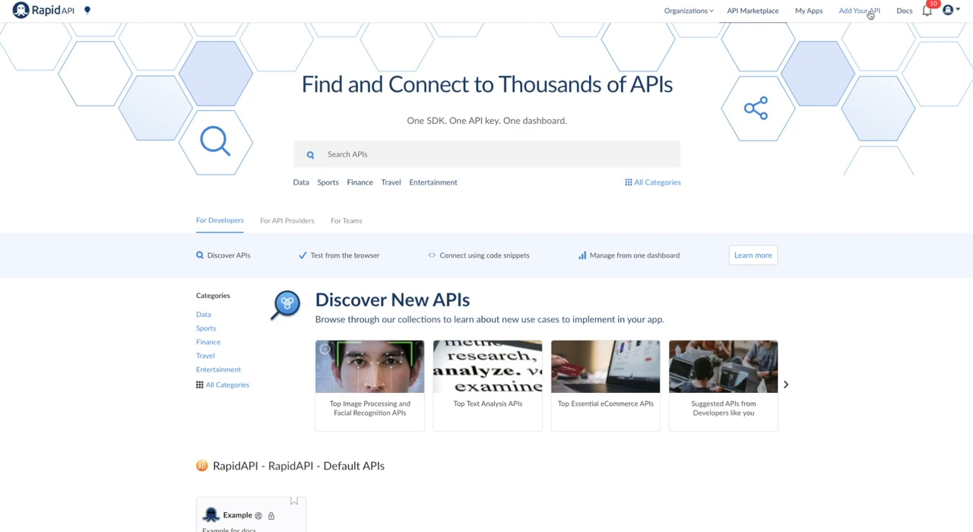
Step: Add a new API 'Petstore Example', description 'Example API', Business category, specified using UI
left_click(863, 13)
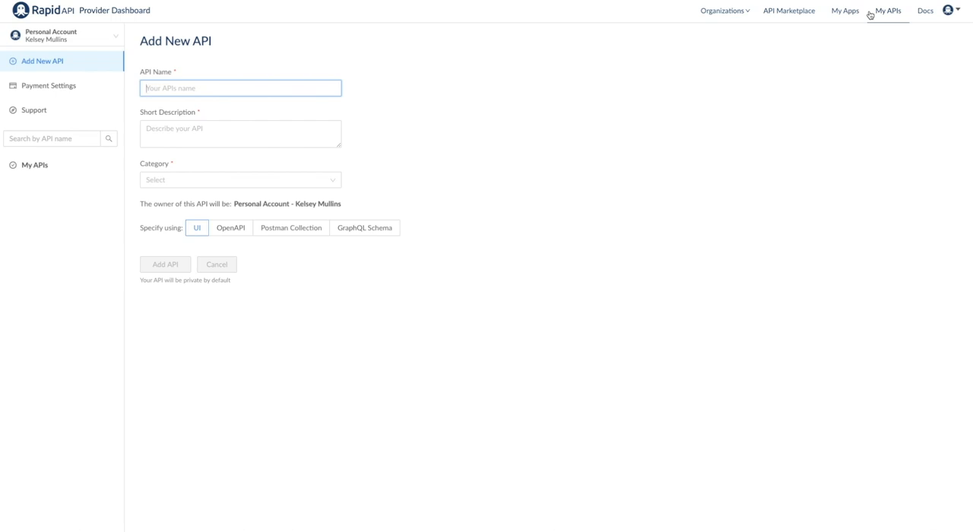
mouse_move(269, 92)
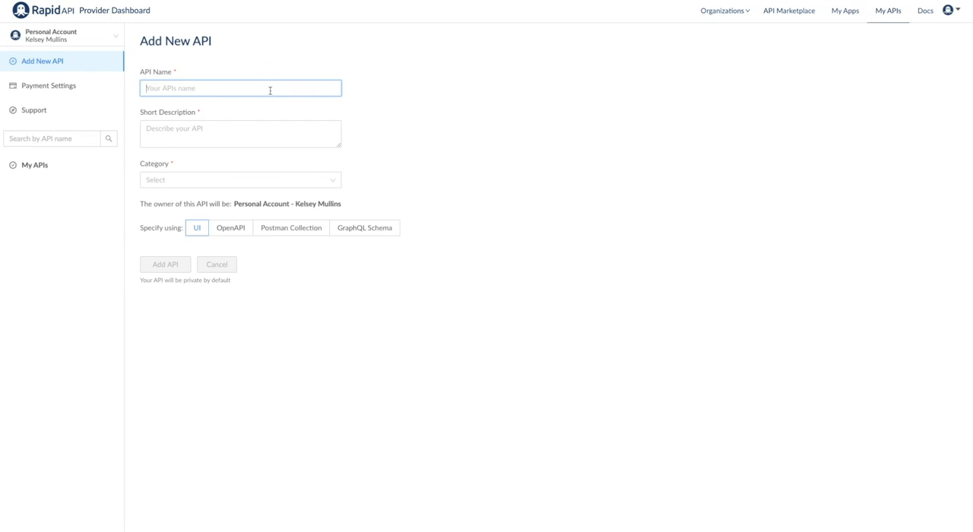
type("Petstore Example")
left_click(240, 134)
type("Example API")
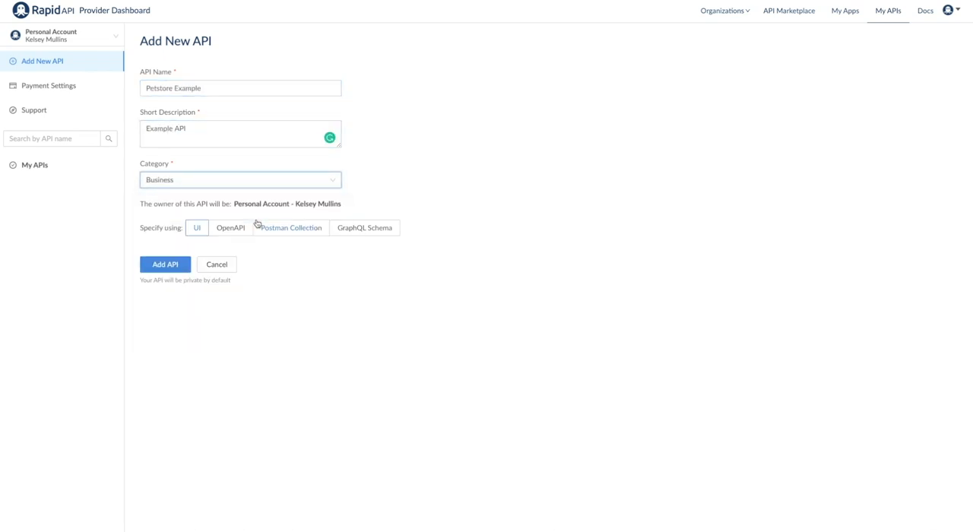
mouse_move(222, 245)
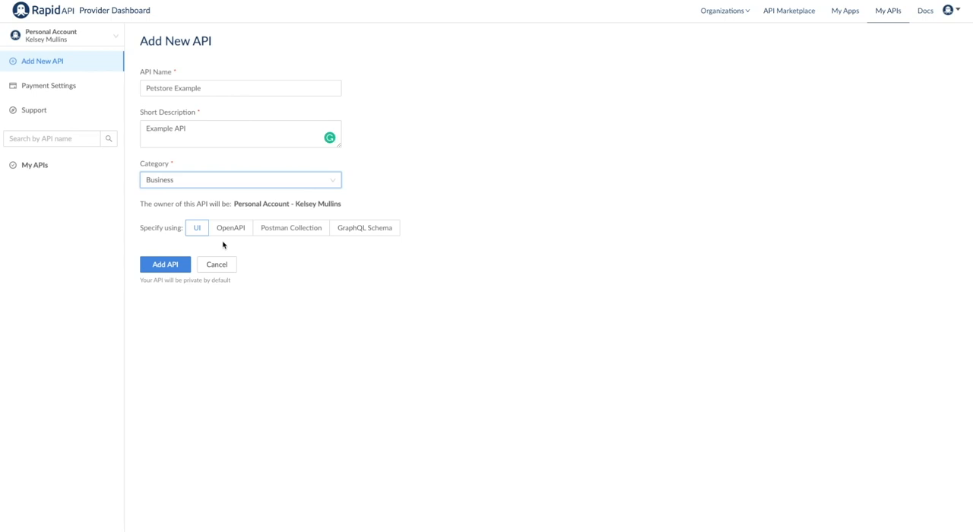
mouse_move(201, 240)
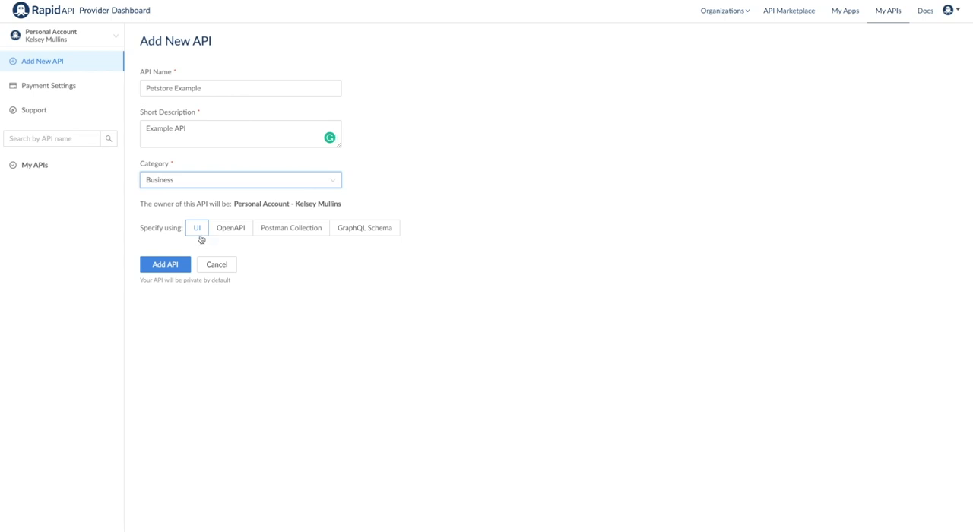
mouse_move(217, 249)
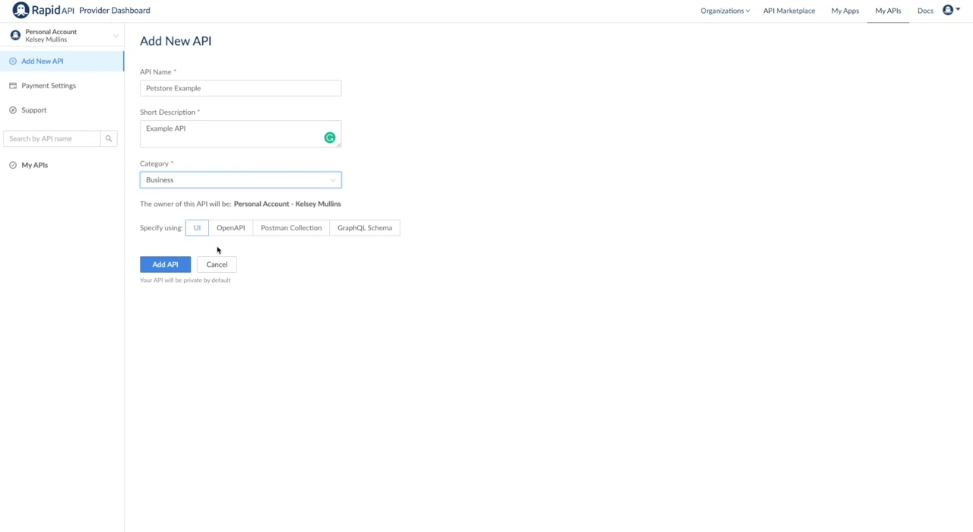
mouse_move(231, 232)
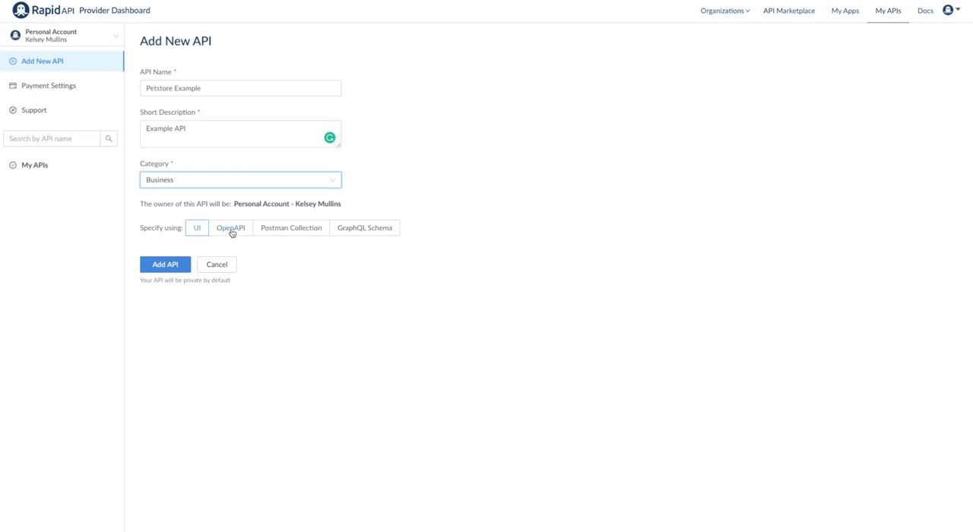
mouse_move(276, 246)
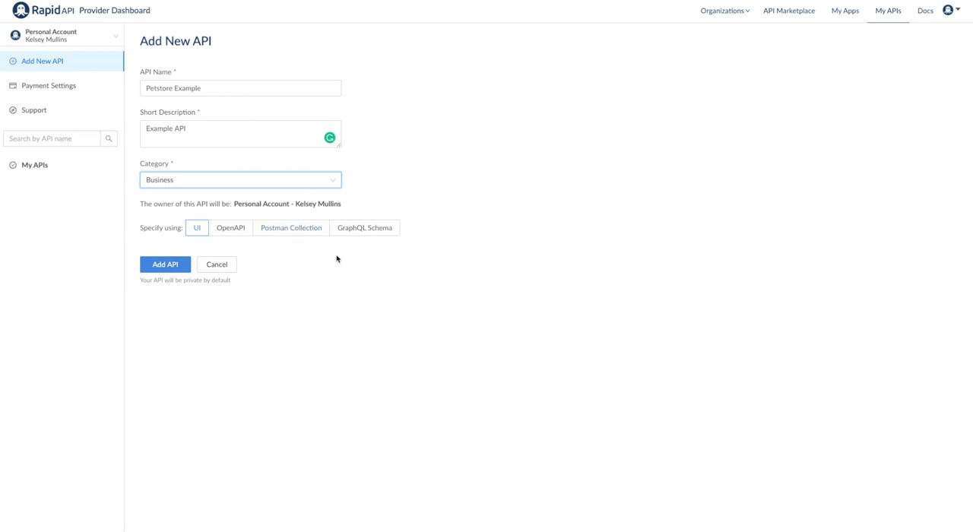
left_click(364, 228)
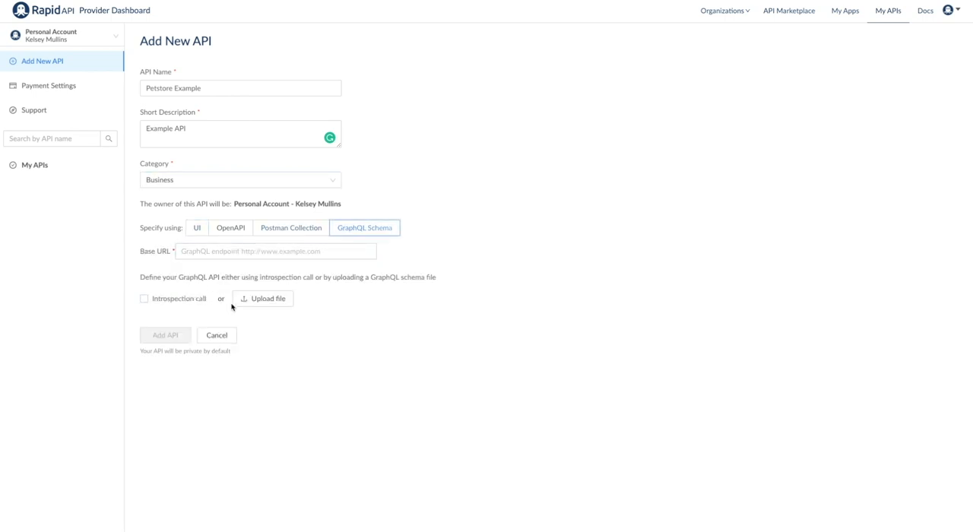
left_click(196, 228)
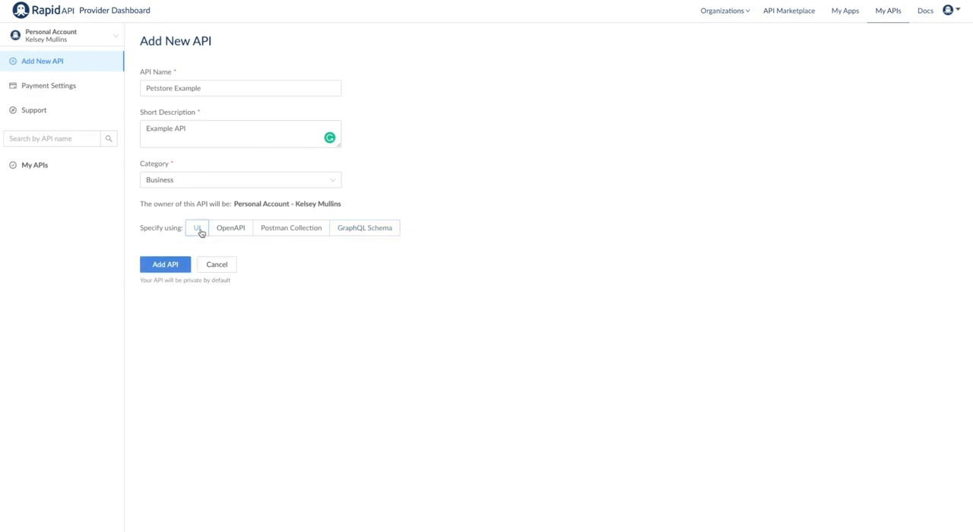
left_click(164, 264)
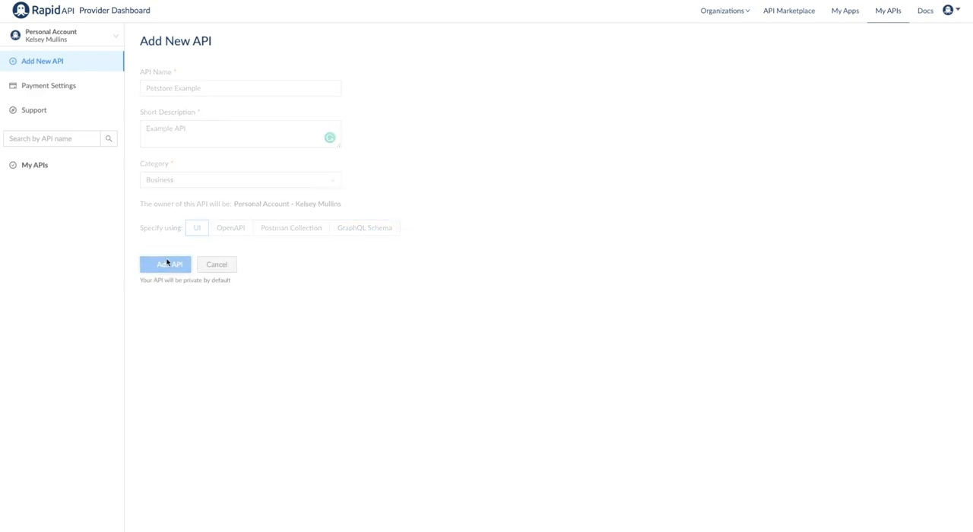
left_click(164, 265)
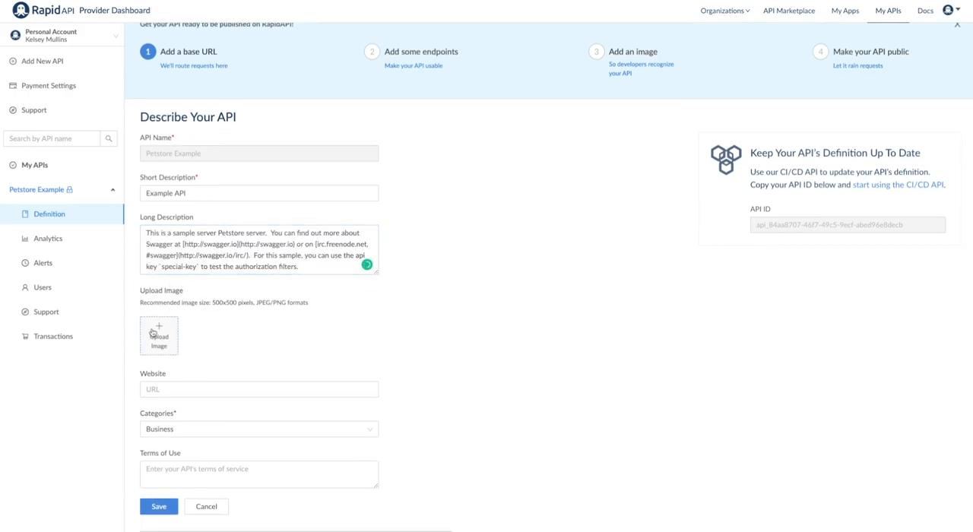
left_click(158, 336)
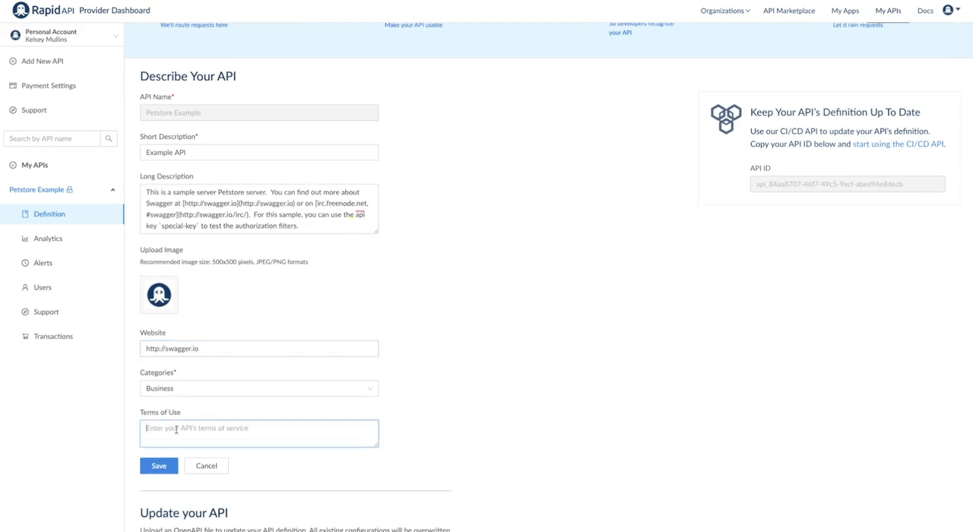
type("http://swagger.io/terms/")
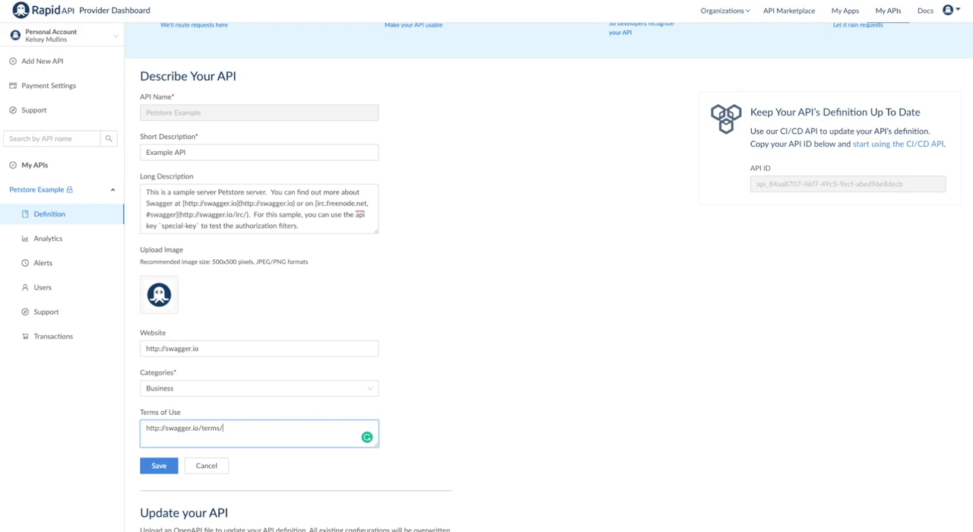
left_click(158, 465)
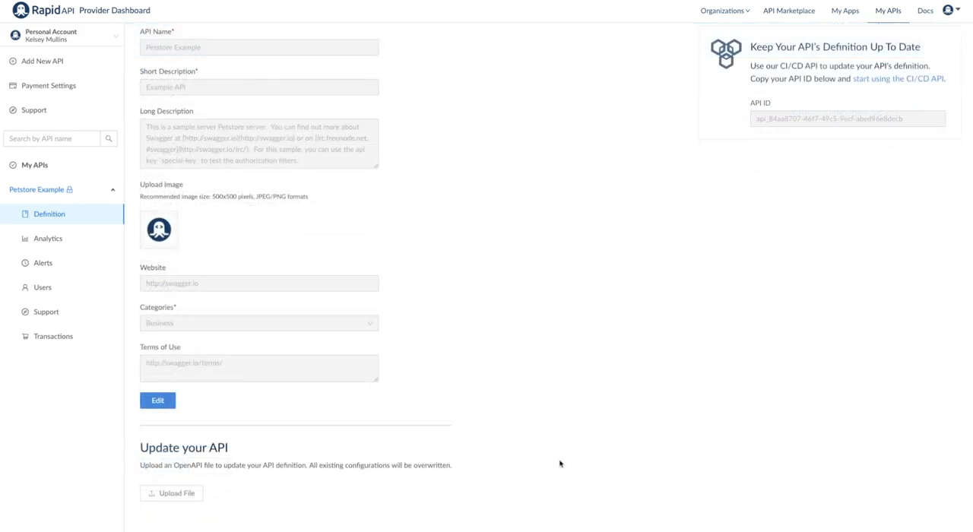
mouse_move(427, 459)
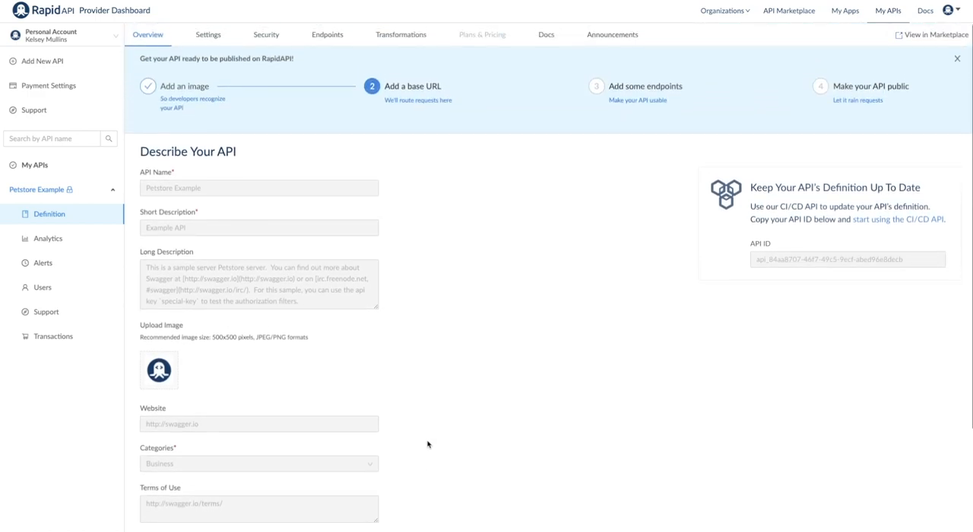
mouse_move(874, 158)
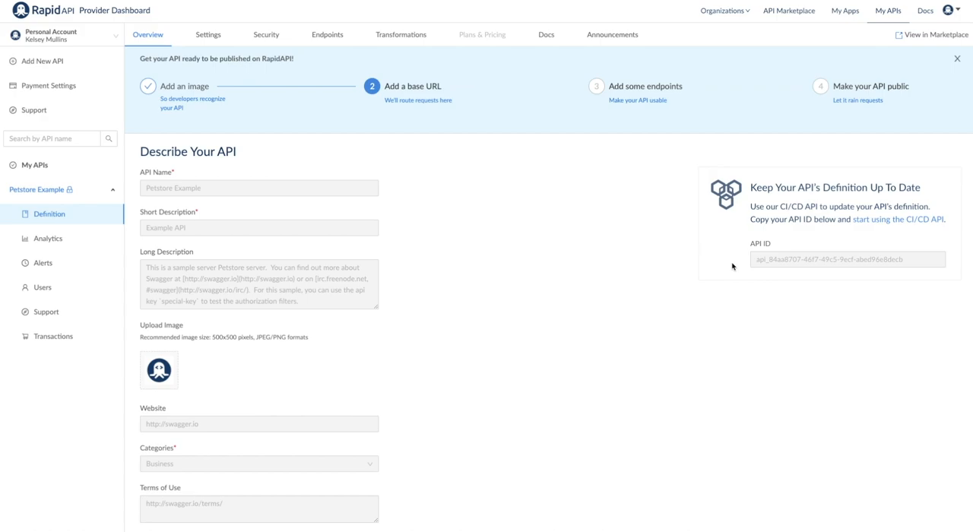
mouse_move(924, 38)
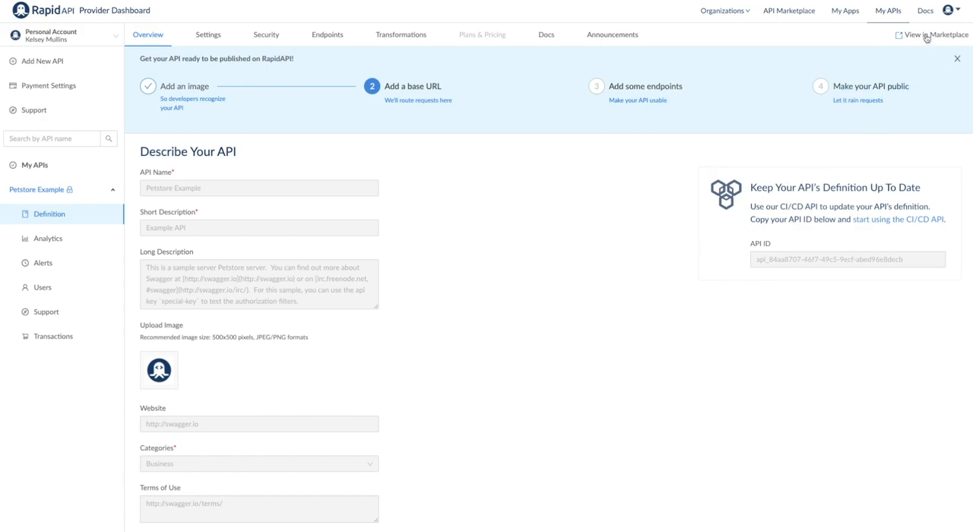
left_click(927, 33)
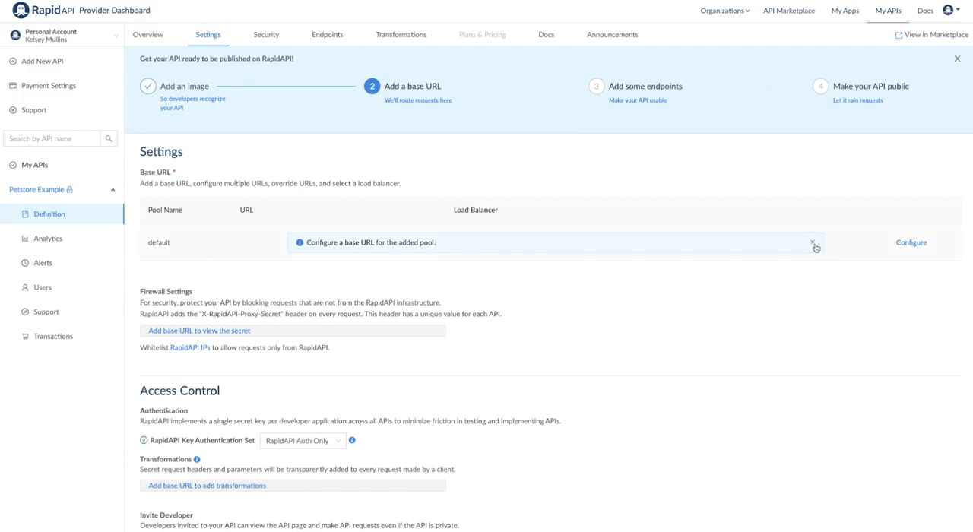
left_click(909, 244)
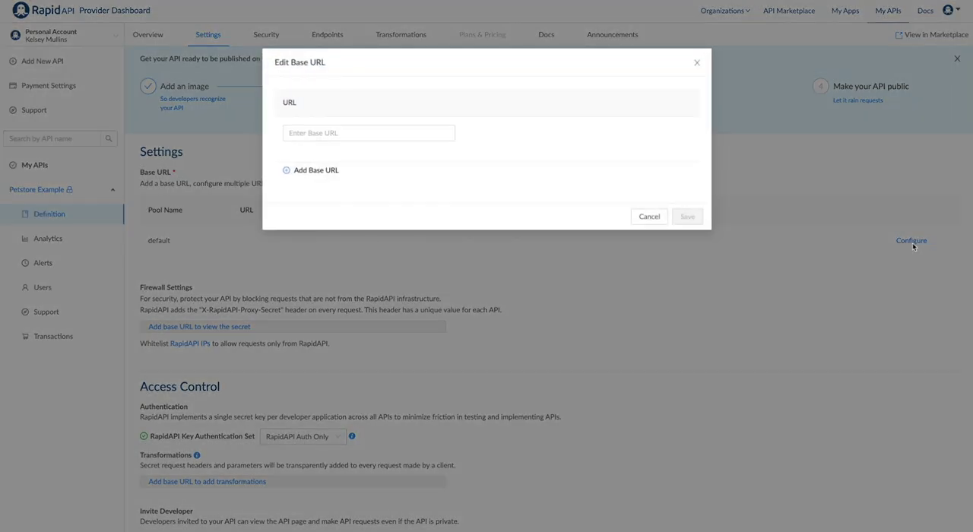
left_click(368, 134)
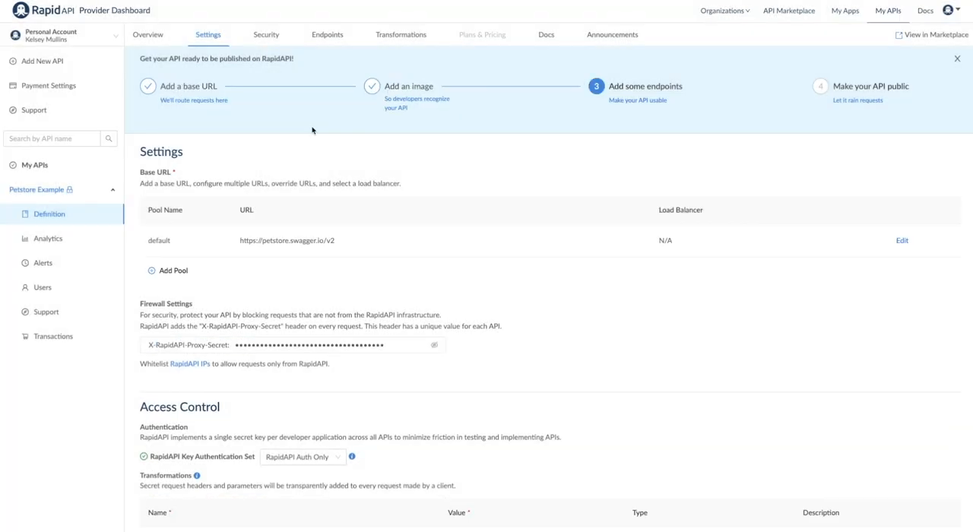
mouse_move(296, 70)
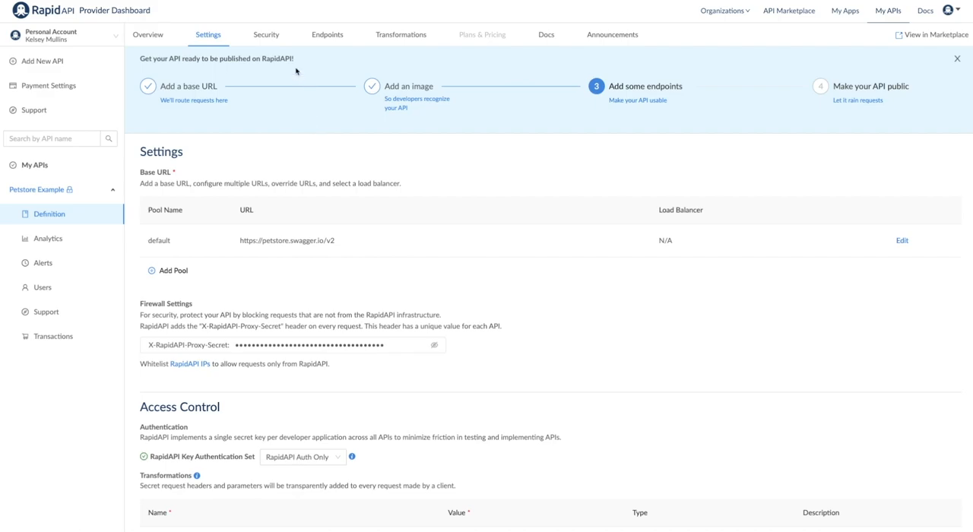
Step: Start endpoint getOrderById with a description noting valid integer IDs between 1 and 10
left_click(335, 34)
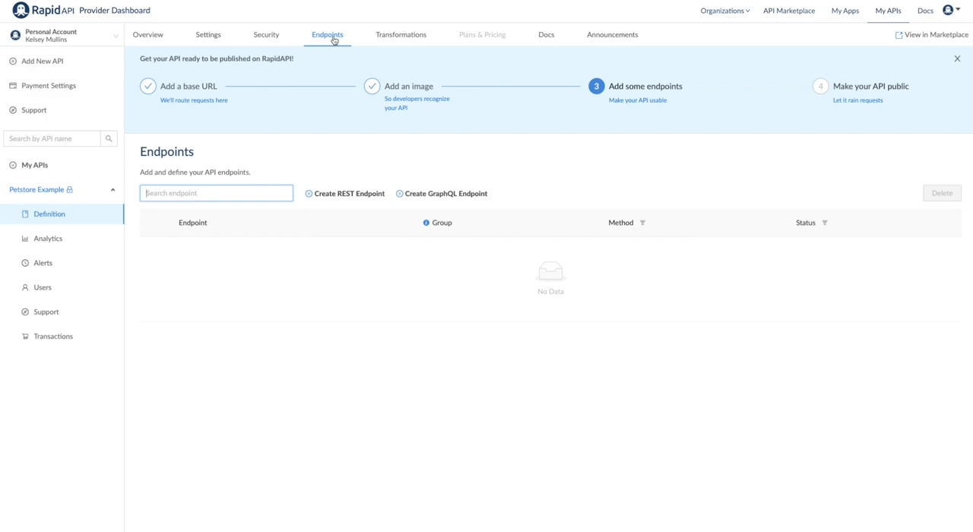
left_click(348, 193)
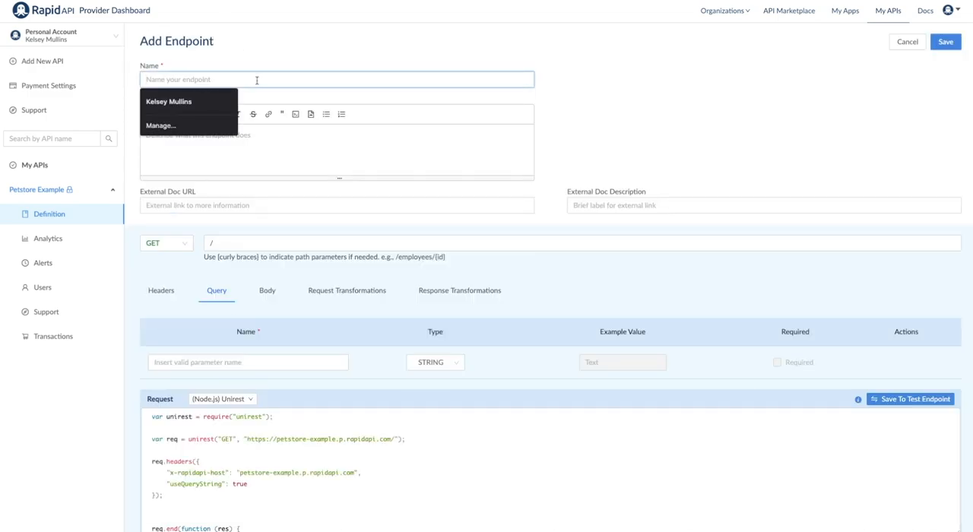
type("getOrder")
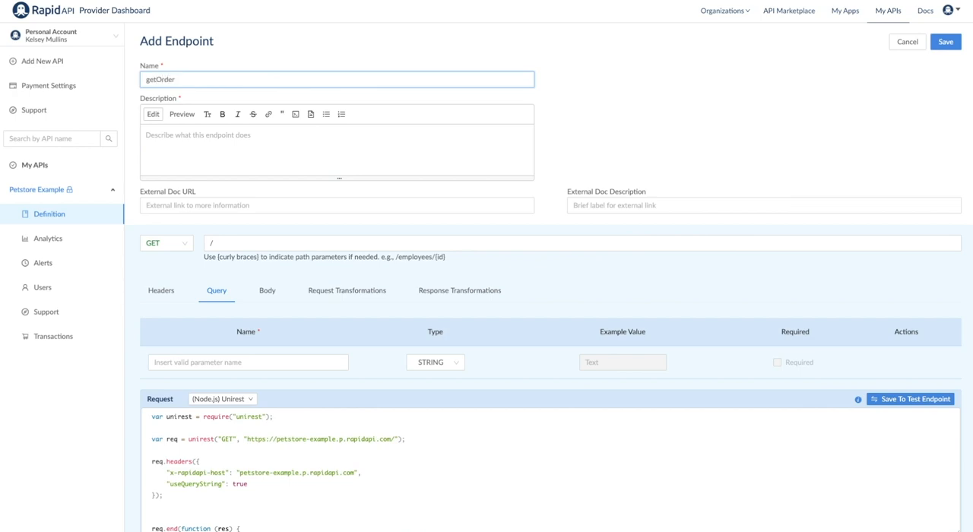
type("ById")
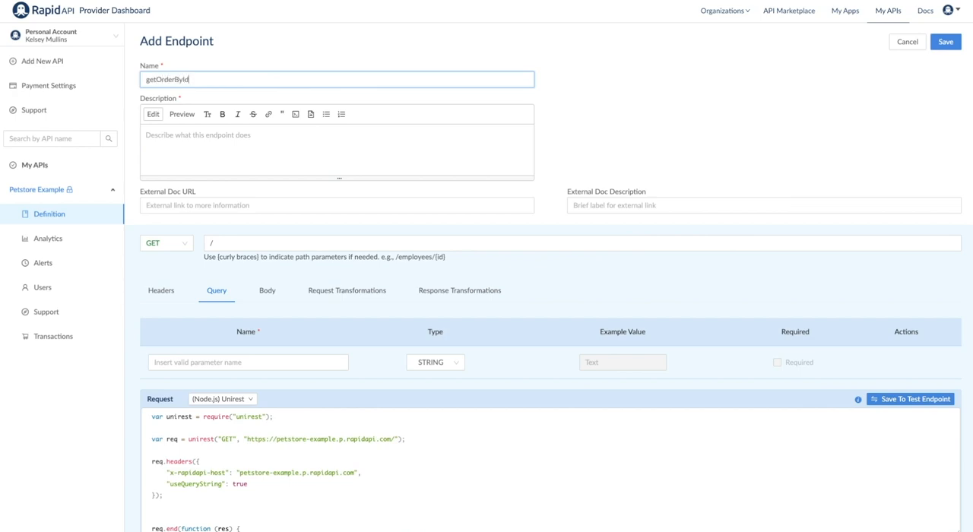
type("For valid response t")
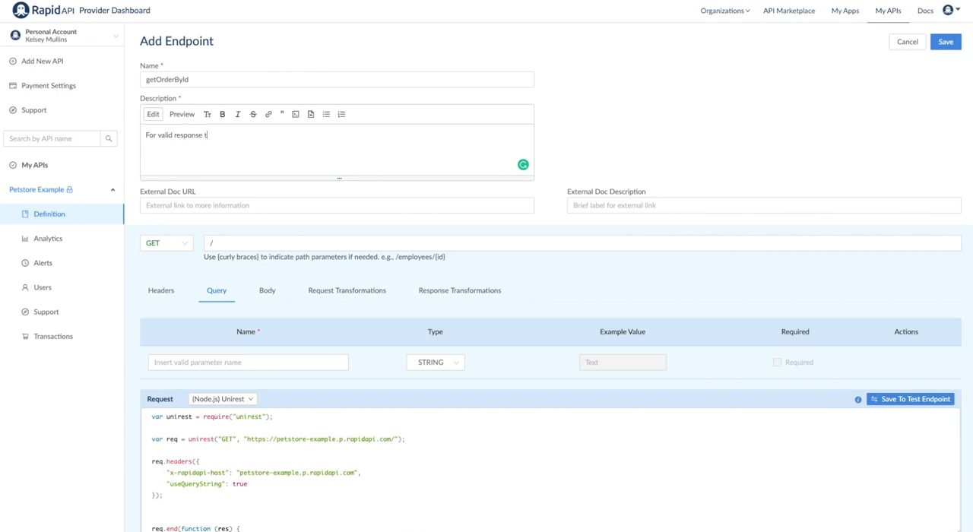
type("ry integer IDs with value >=")
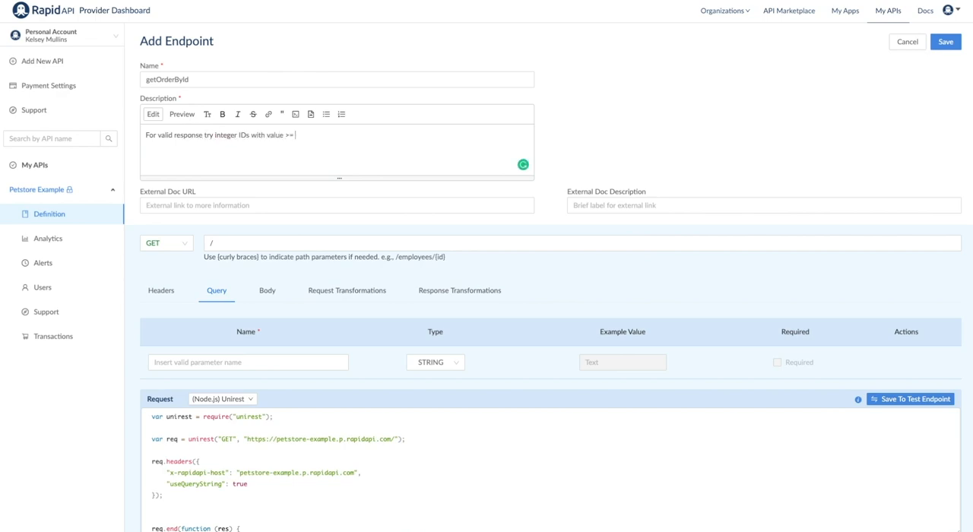
type("1 and >= 10. Other values will generate exceptions")
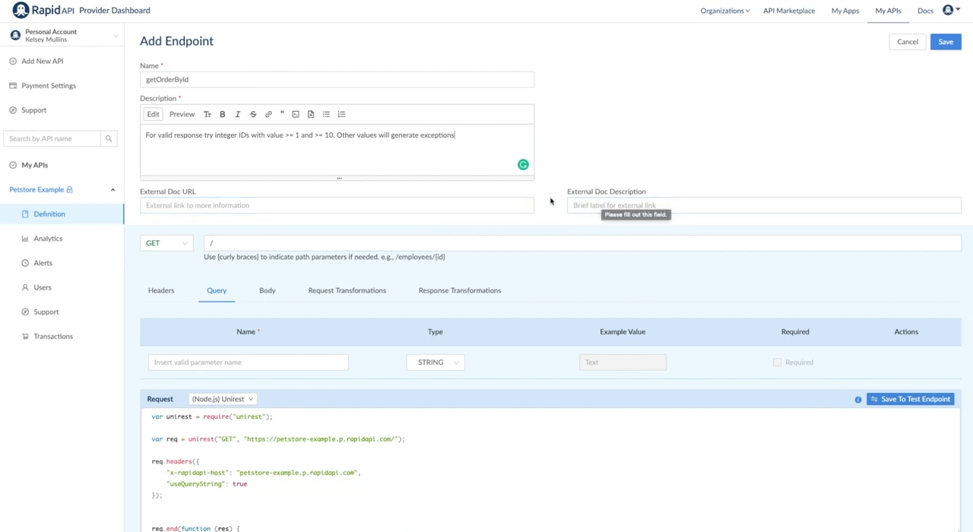
scroll("down", 3)
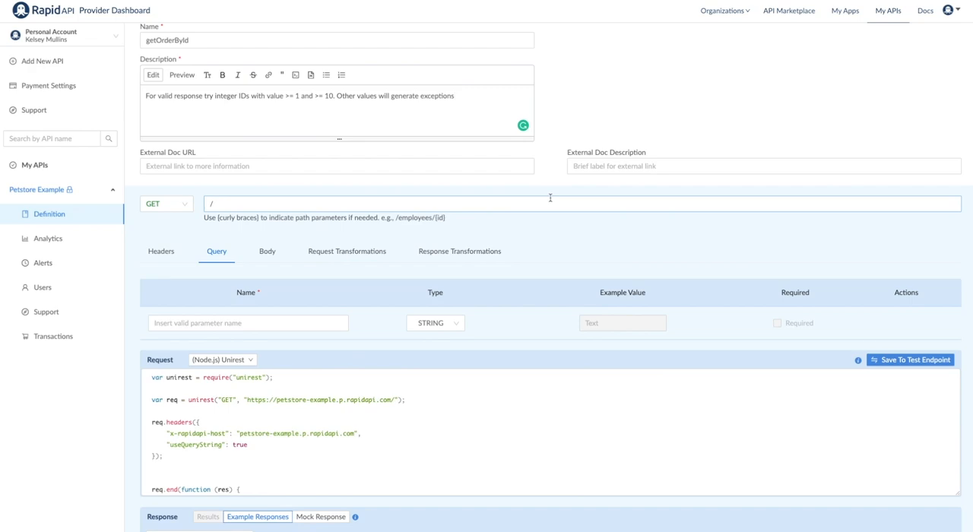
Step: Set the endpoint path to /store/order/{orderId} and choose the orderId parameter's data type
left_click(166, 203)
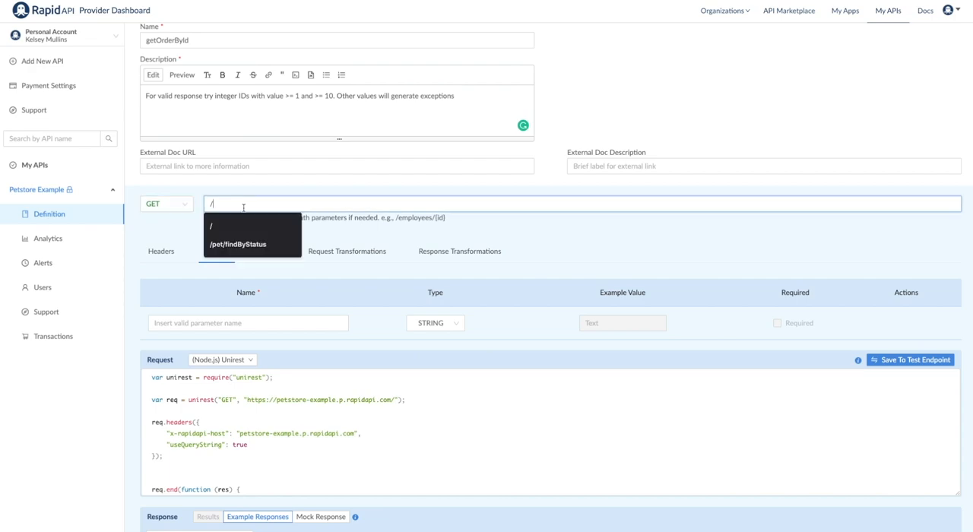
type("store/order/{orderId")
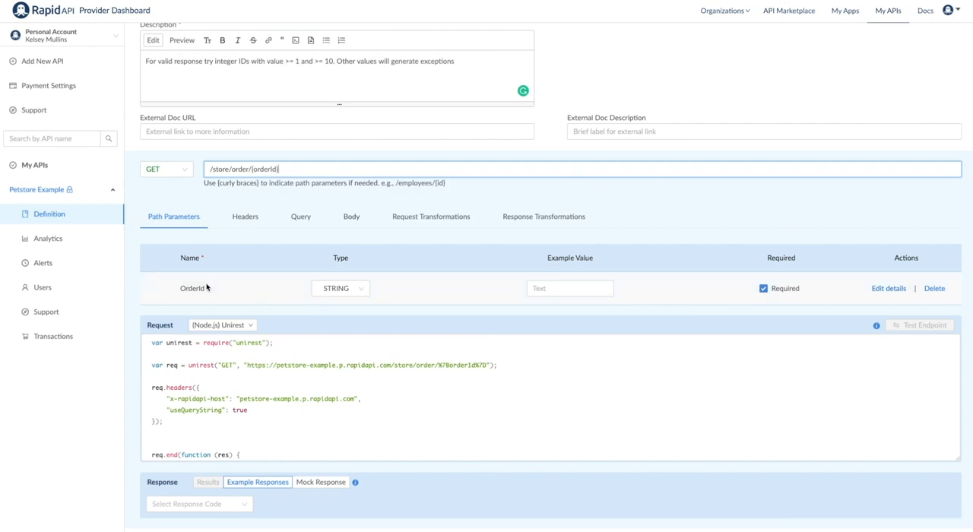
left_click(340, 289)
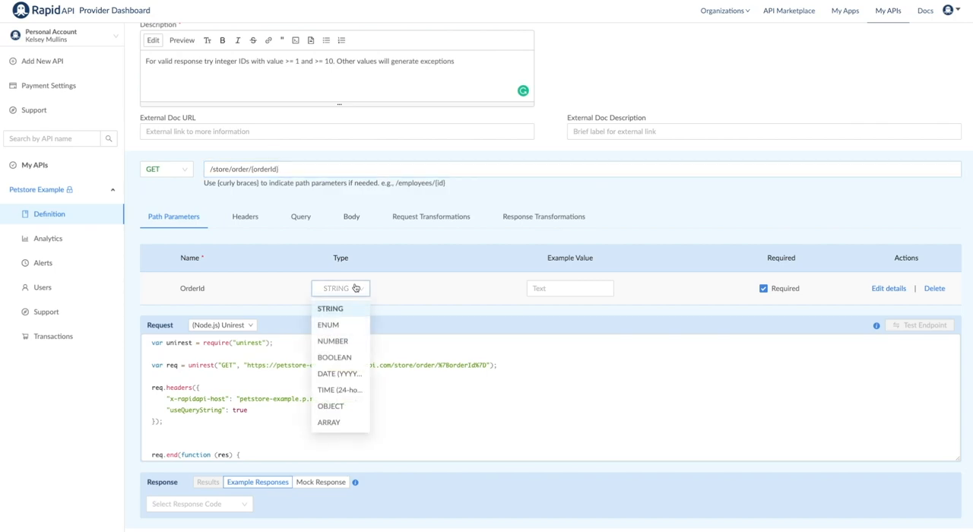
left_click(328, 340)
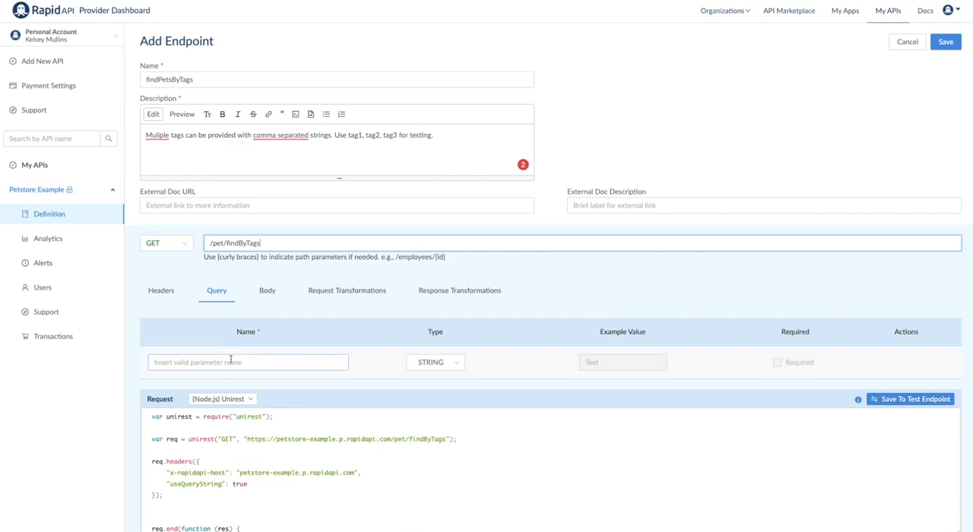
Step: Add a 'tags' query parameter to findPetsByTags and set its data type
type("tags")
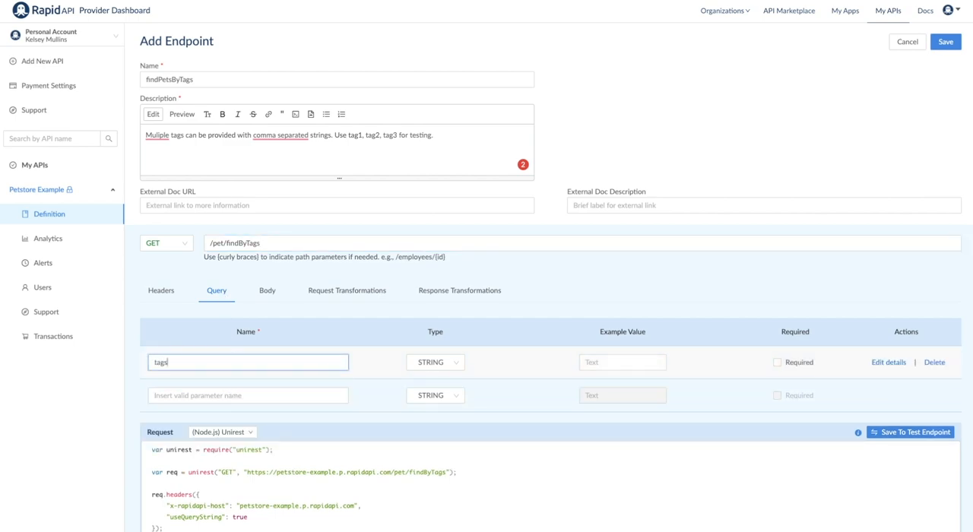
left_click(435, 362)
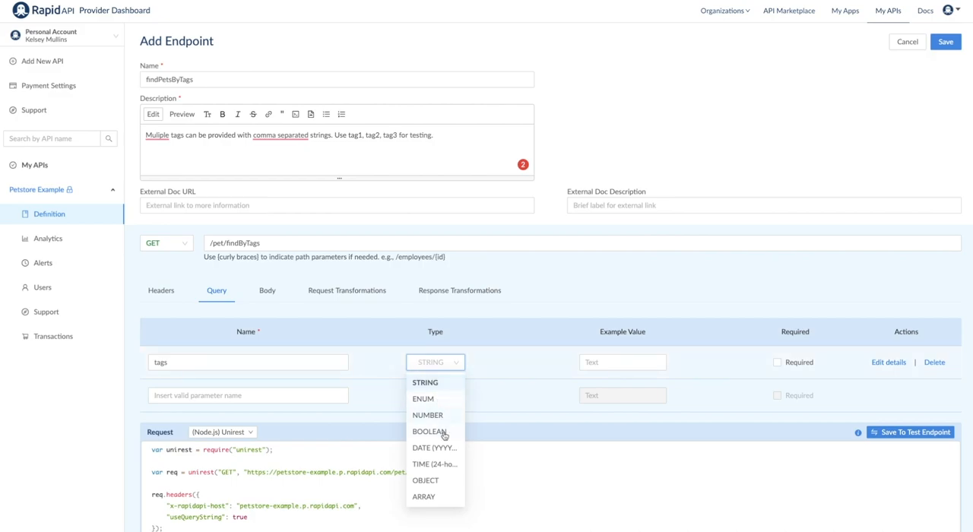
left_click(423, 495)
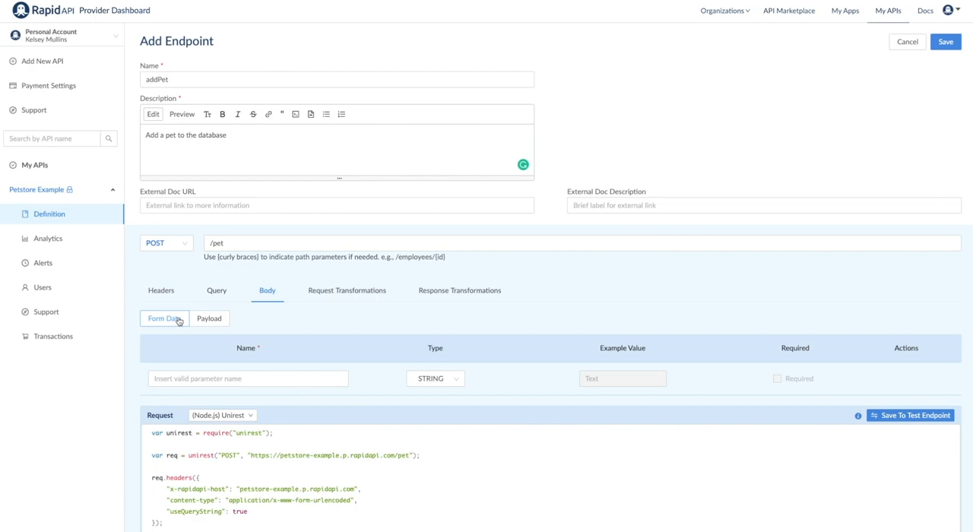
Step: Give addPet an application/json Pet payload body and save the endpoint
left_click(210, 319)
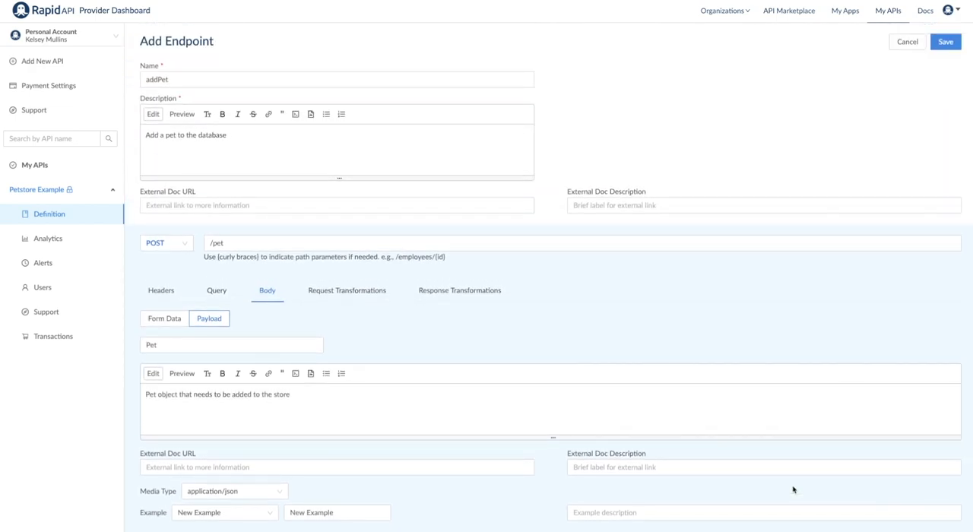
mouse_move(359, 290)
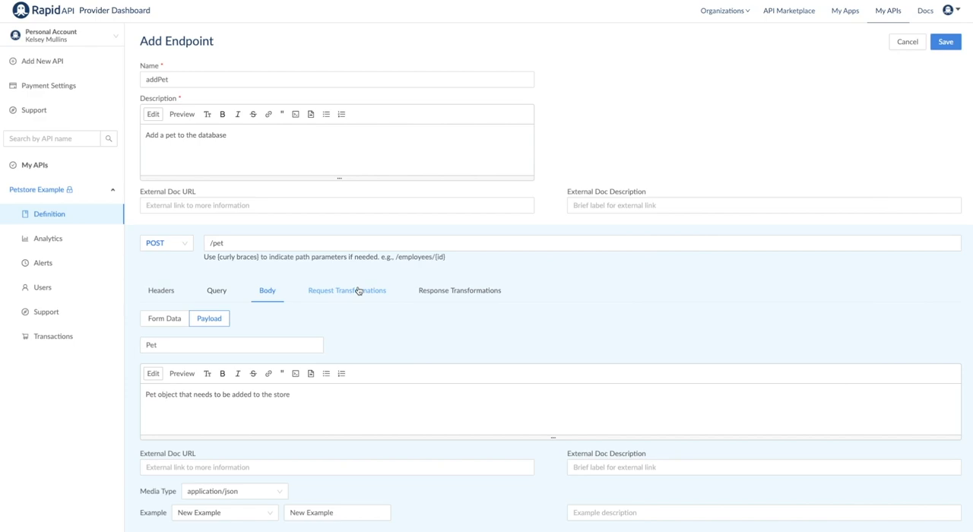
mouse_move(514, 286)
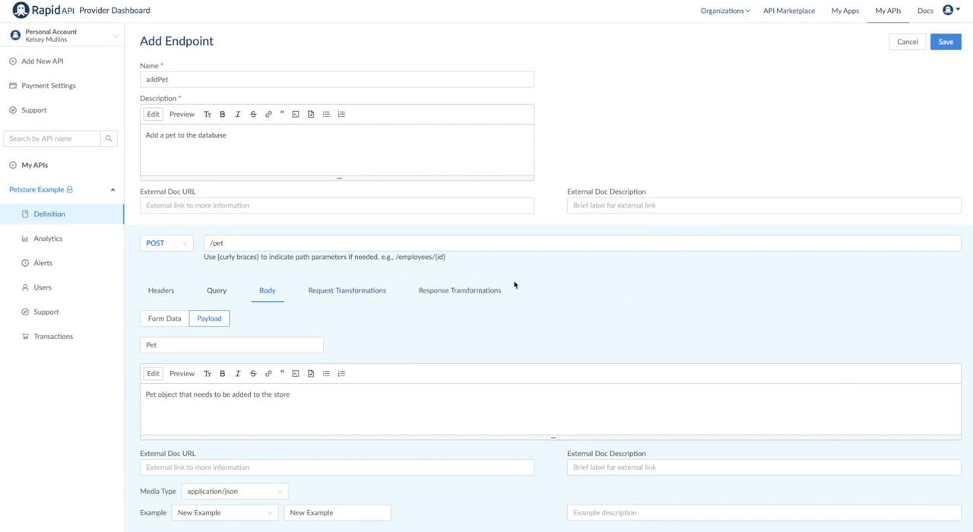
left_click(948, 43)
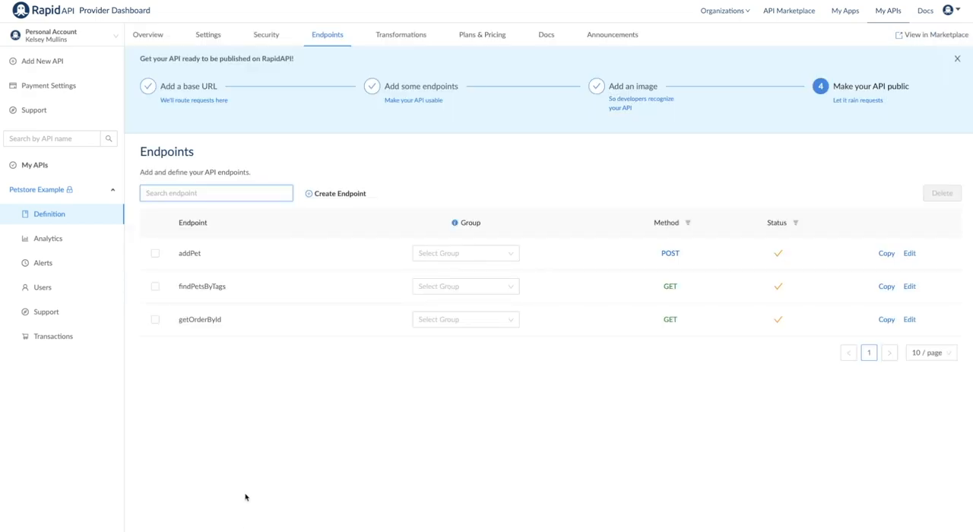
Step: Create a new 'Pet' endpoint group from addPet's Group dropdown and save it
left_click(465, 252)
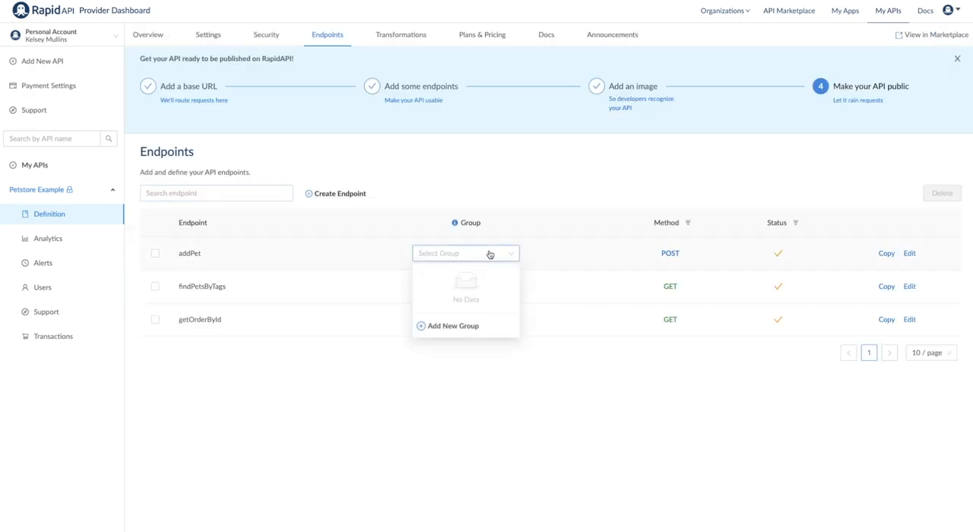
left_click(452, 325)
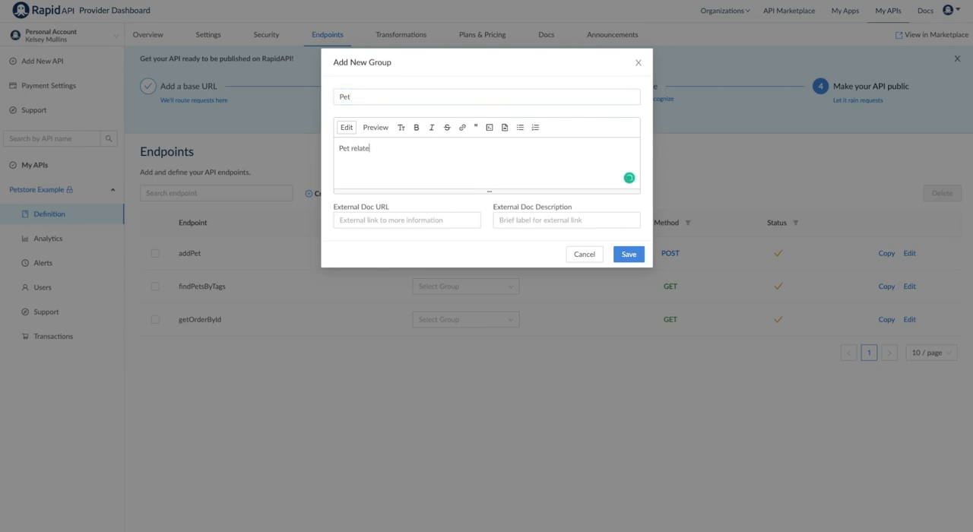
left_click(629, 254)
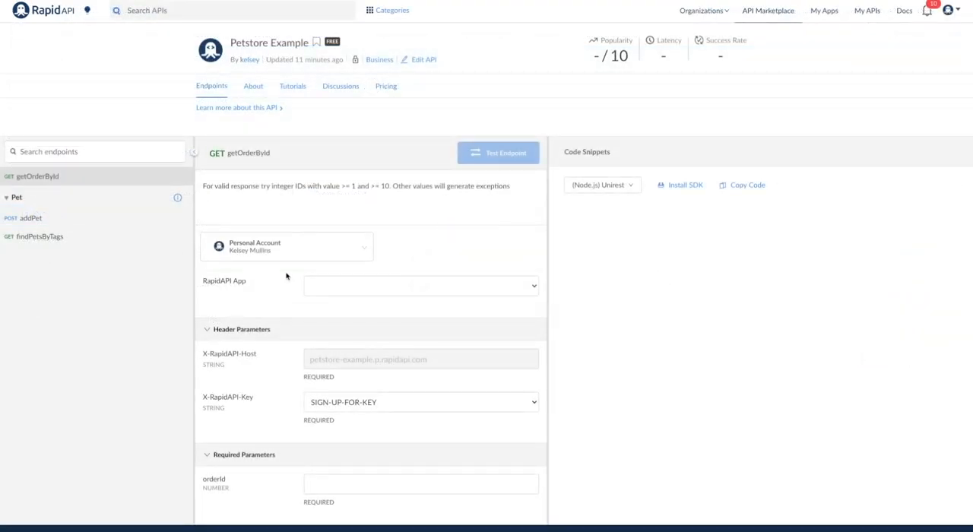
mouse_move(188, 238)
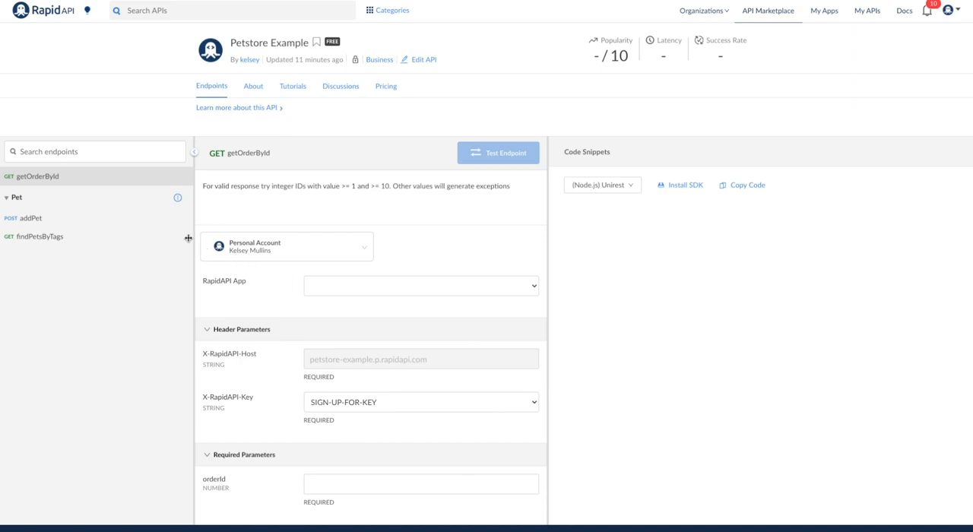
mouse_move(14, 212)
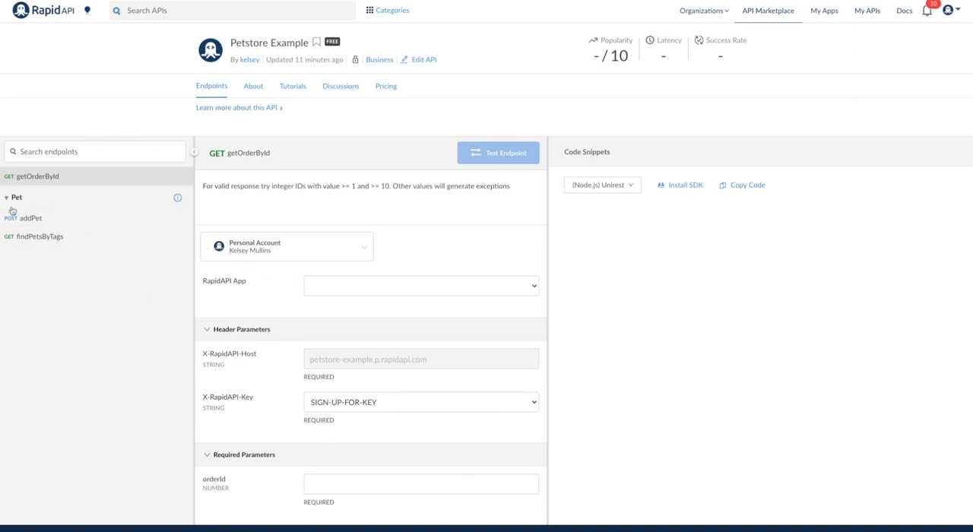
Step: Toggle the Pet group on the marketplace listing and start filling getOrderById's orderId parameter
left_click(9, 198)
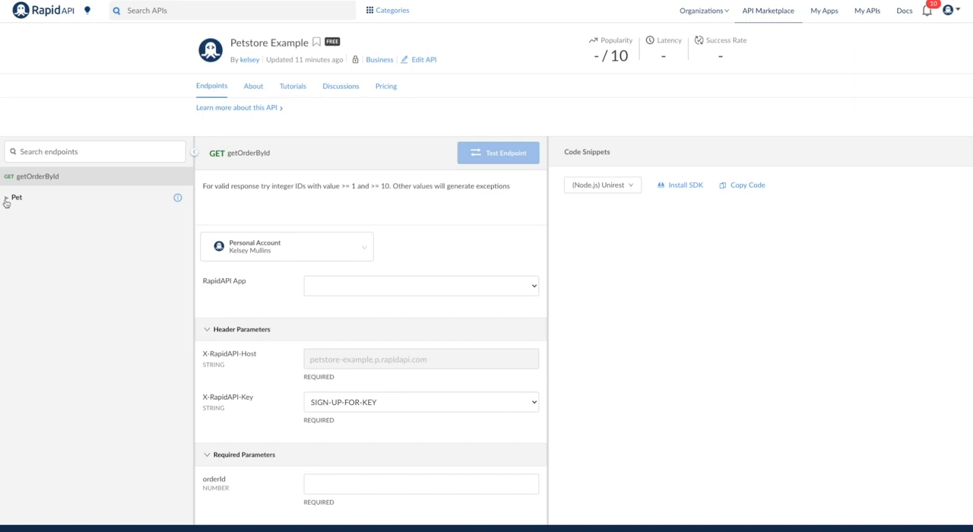
left_click(17, 198)
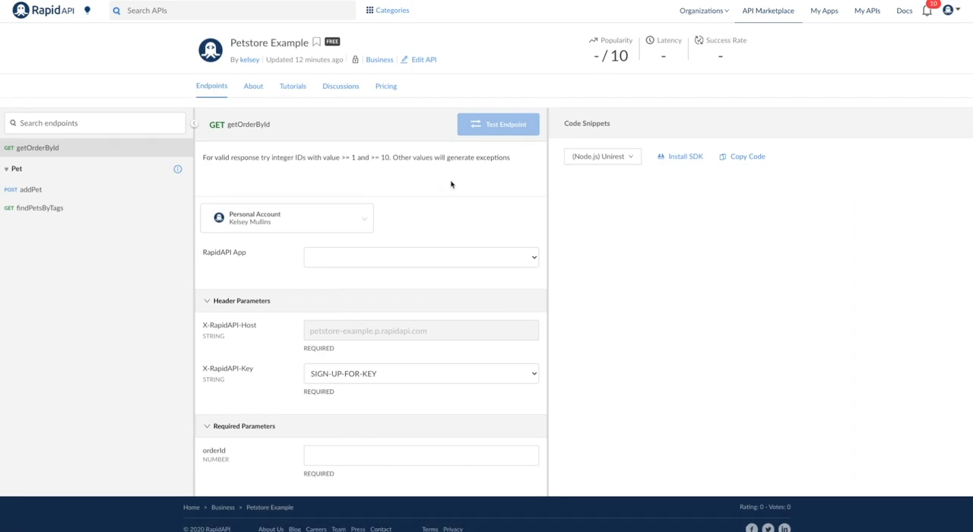
mouse_move(357, 413)
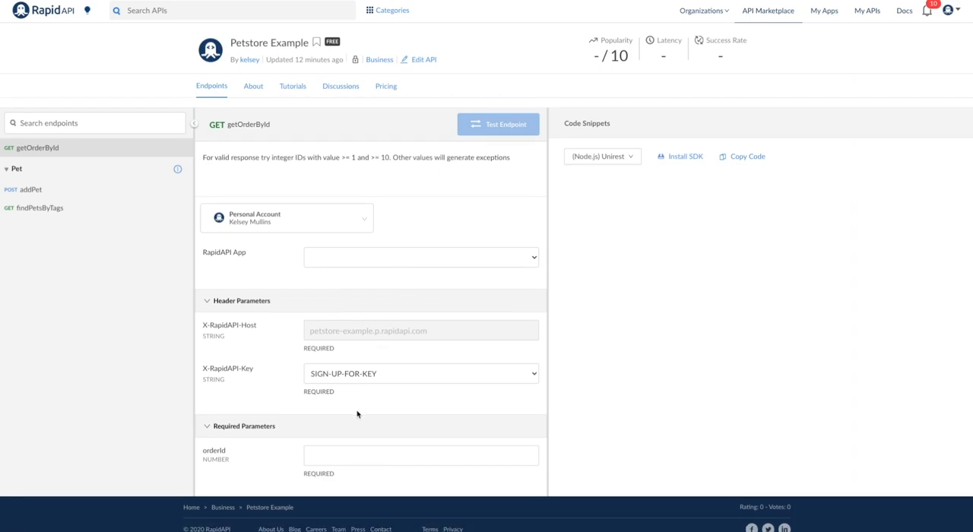
left_click(420, 456)
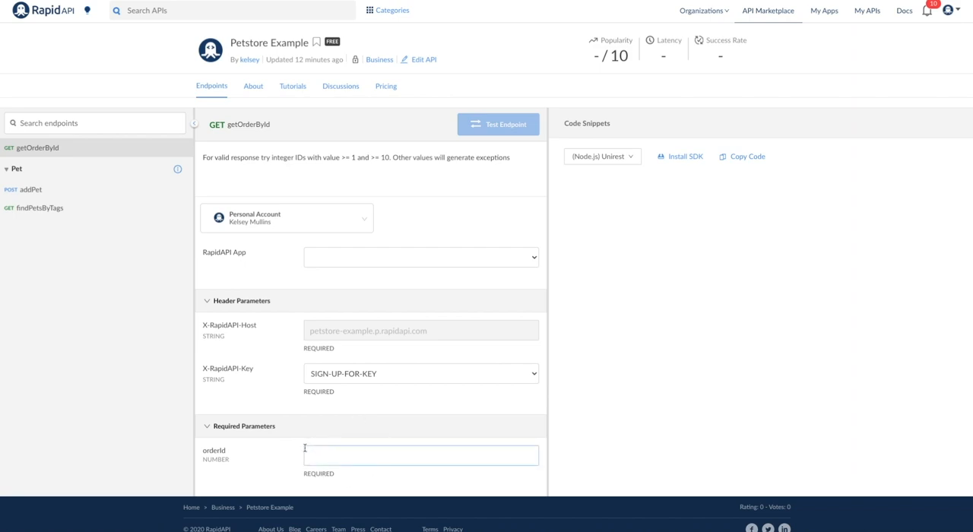
left_click(419, 456)
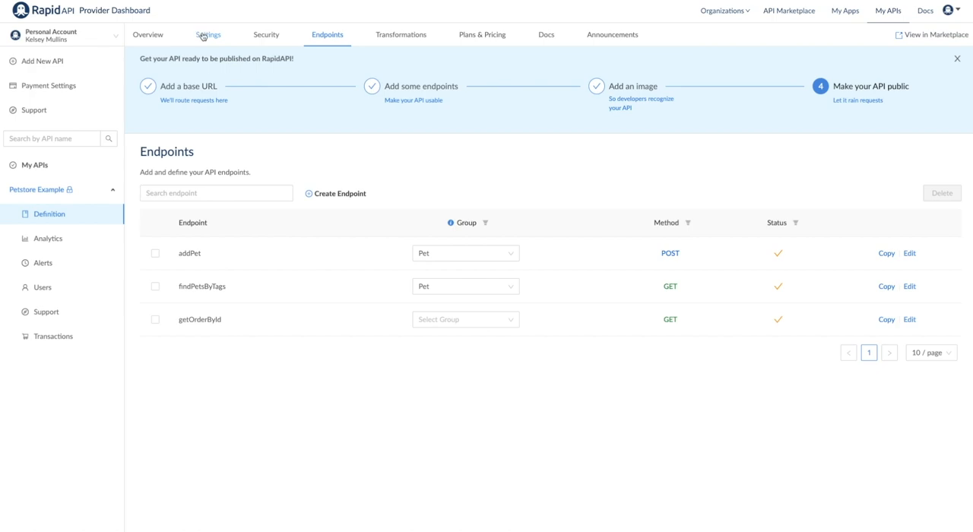
Step: Switch Petstore Example's API Visibility from Private to Public in the Settings Danger Zone
left_click(213, 33)
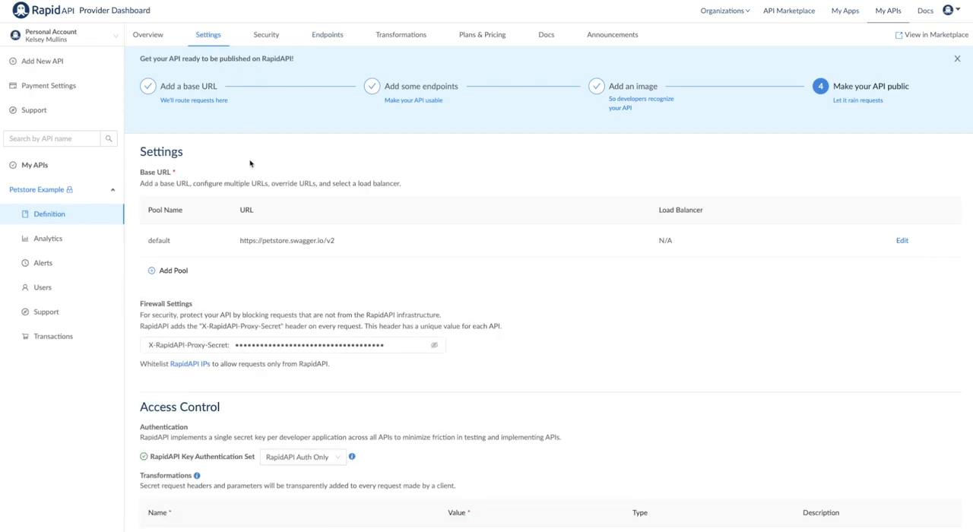
scroll("down", 3)
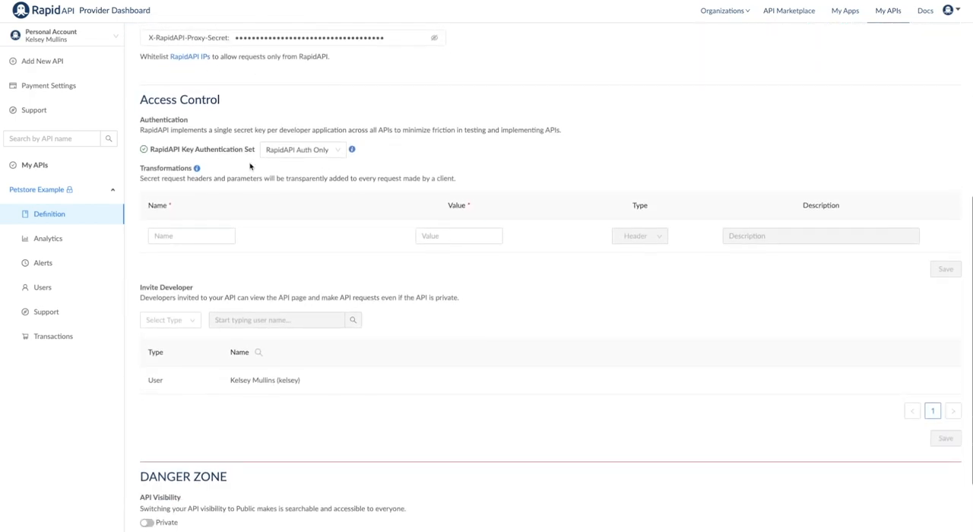
scroll("down", 3)
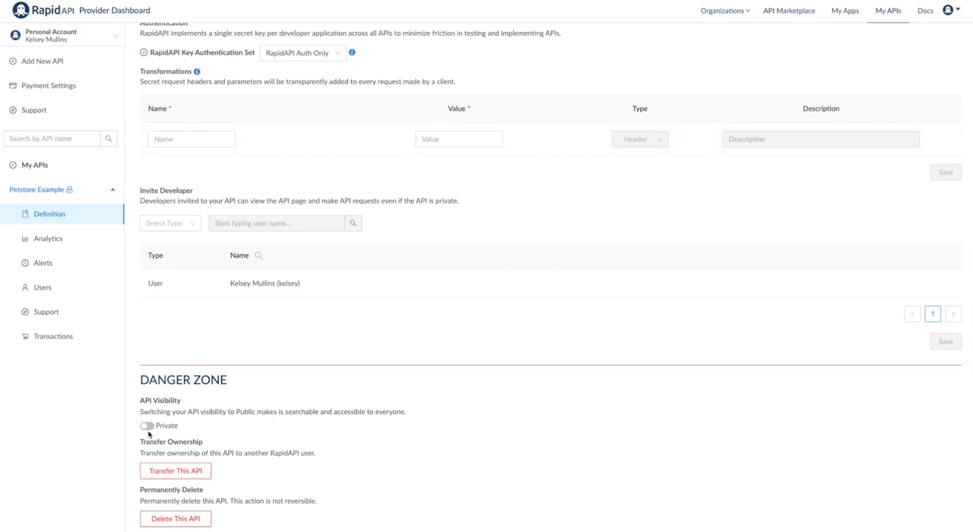
left_click(146, 425)
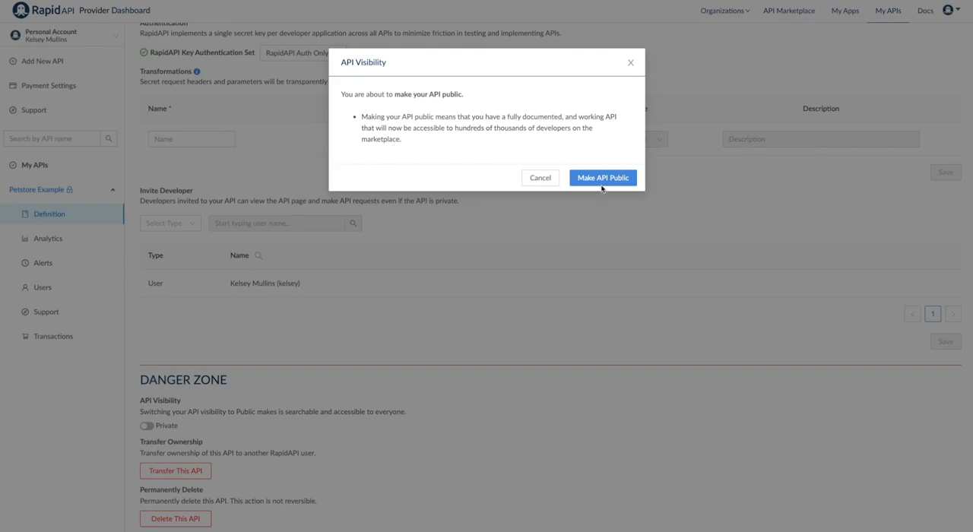
left_click(602, 176)
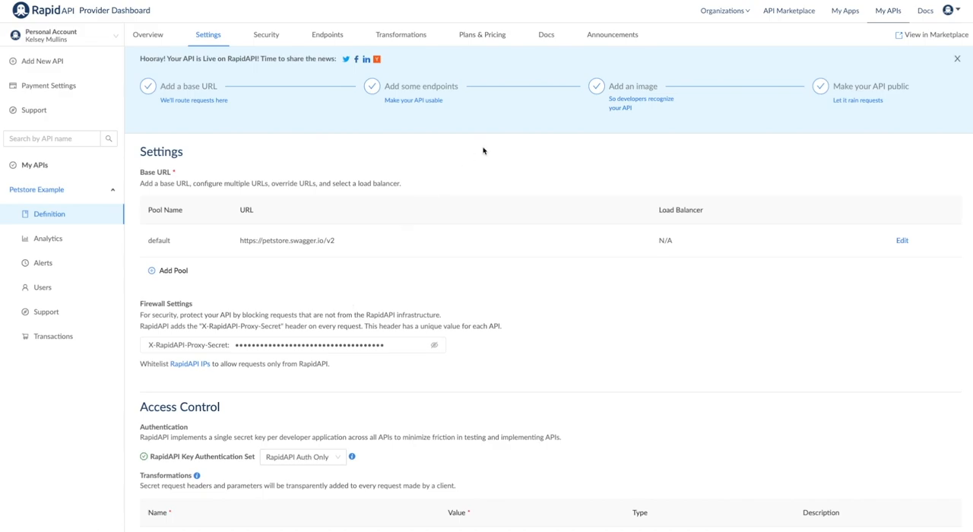
mouse_move(487, 38)
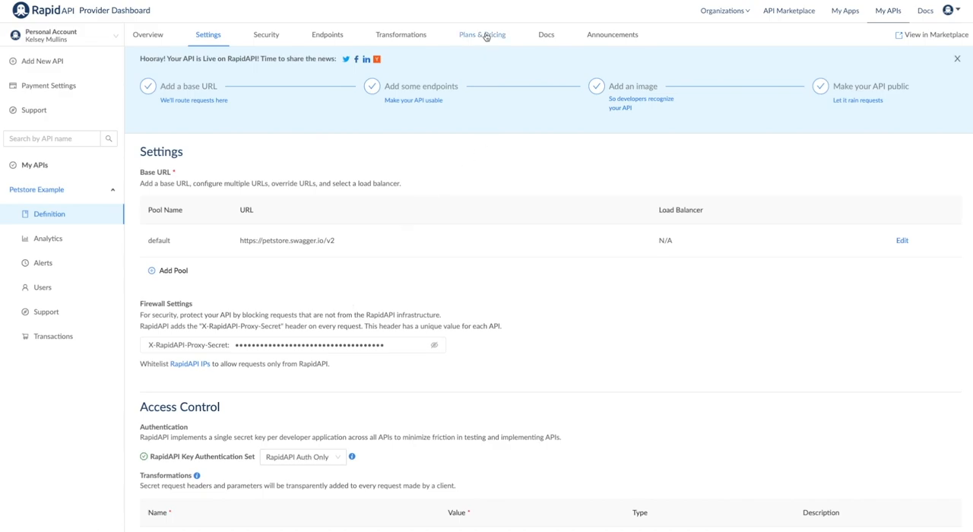
Step: Show the Plans & Pricing page's Public & Private Plans section with the free BASIC plan
left_click(483, 33)
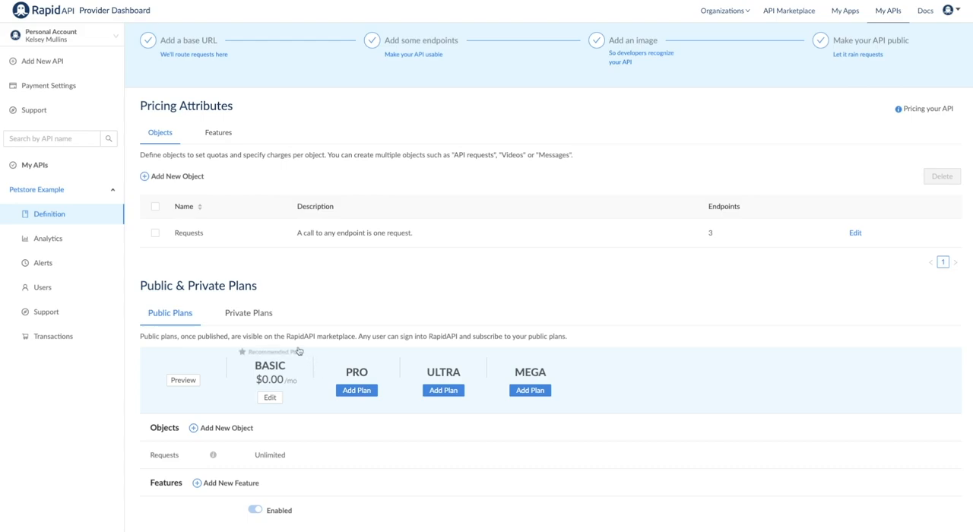
mouse_move(304, 420)
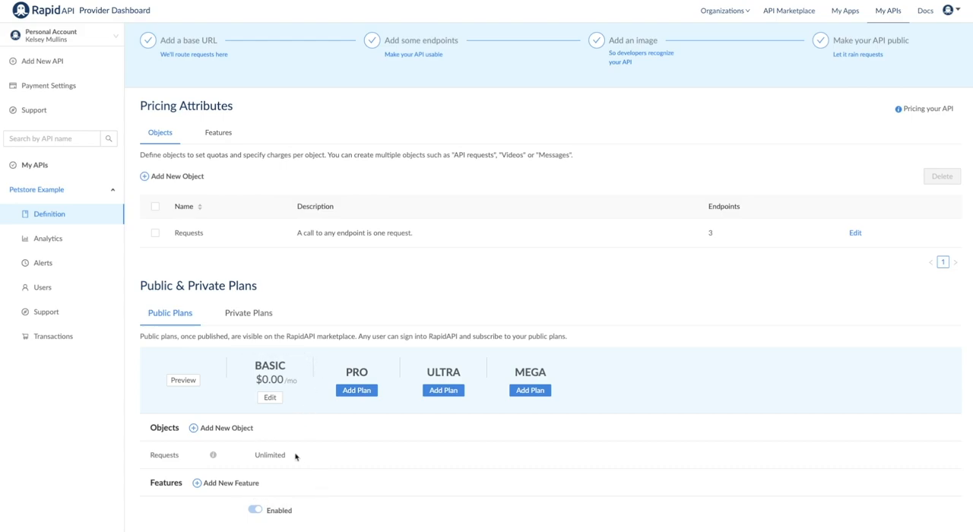
scroll("down", 3)
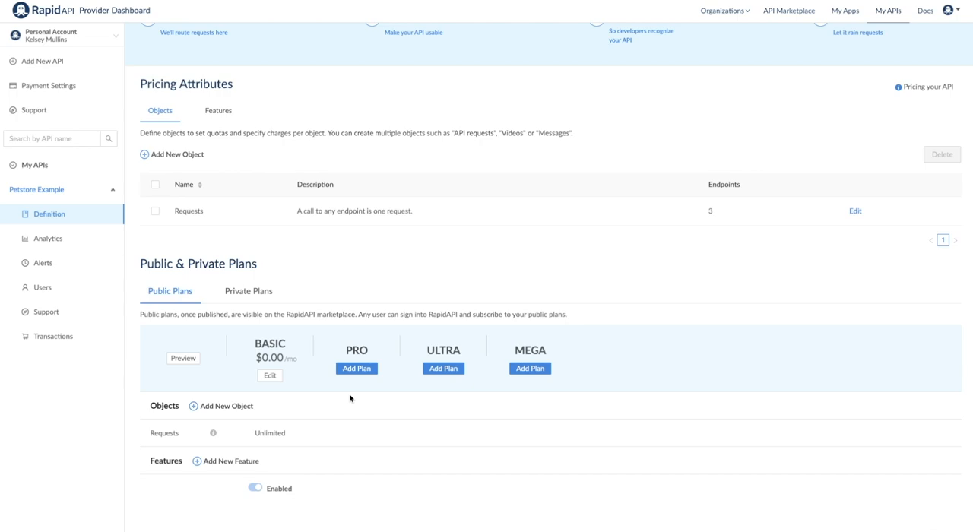
Step: Start a PRO plan as a Monthly Subscription with rate limiting left disabled
left_click(356, 367)
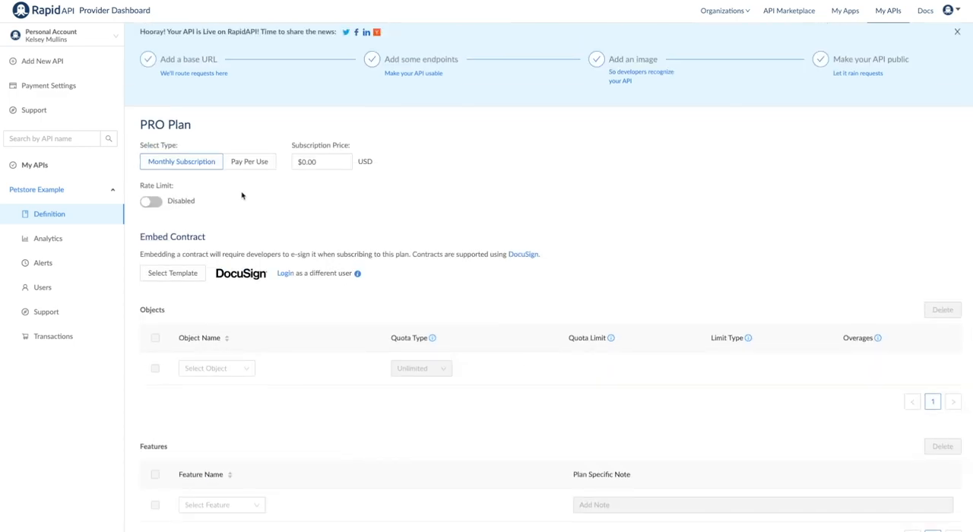
mouse_move(216, 180)
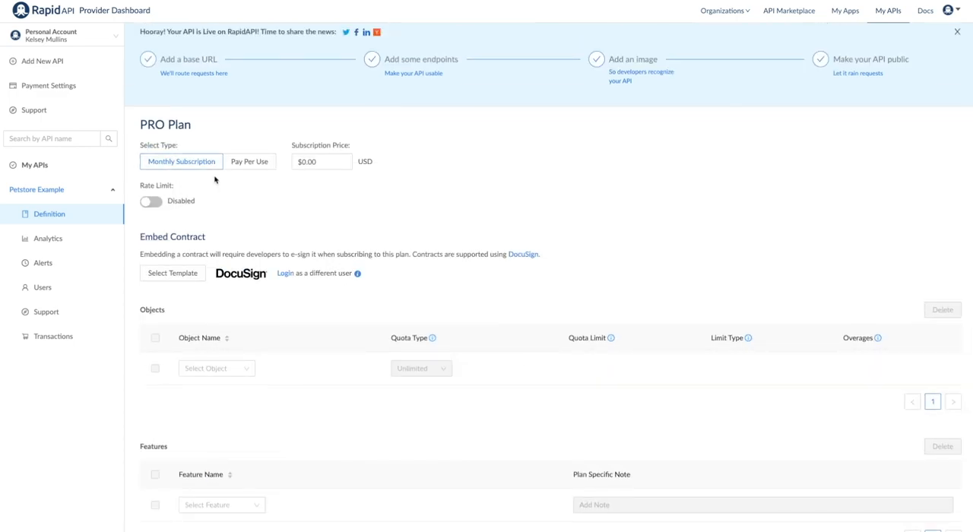
mouse_move(251, 183)
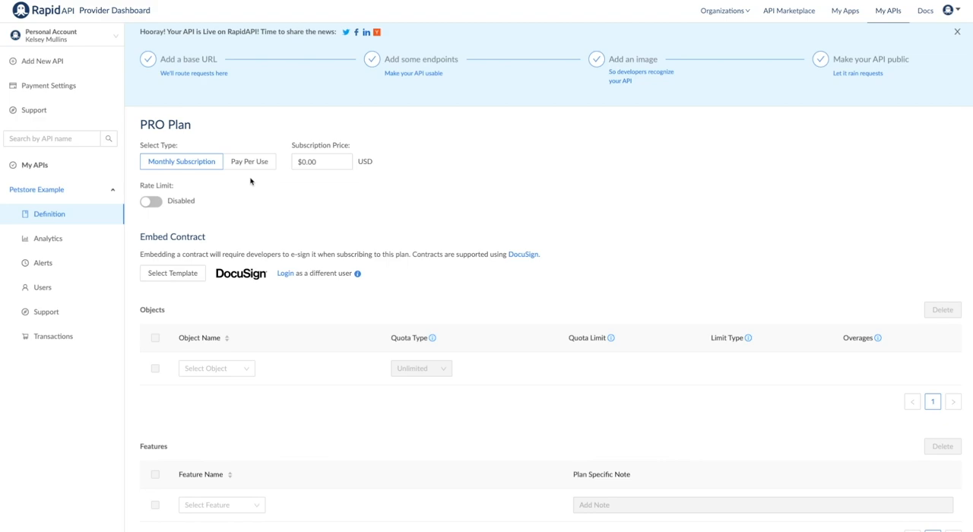
left_click(249, 161)
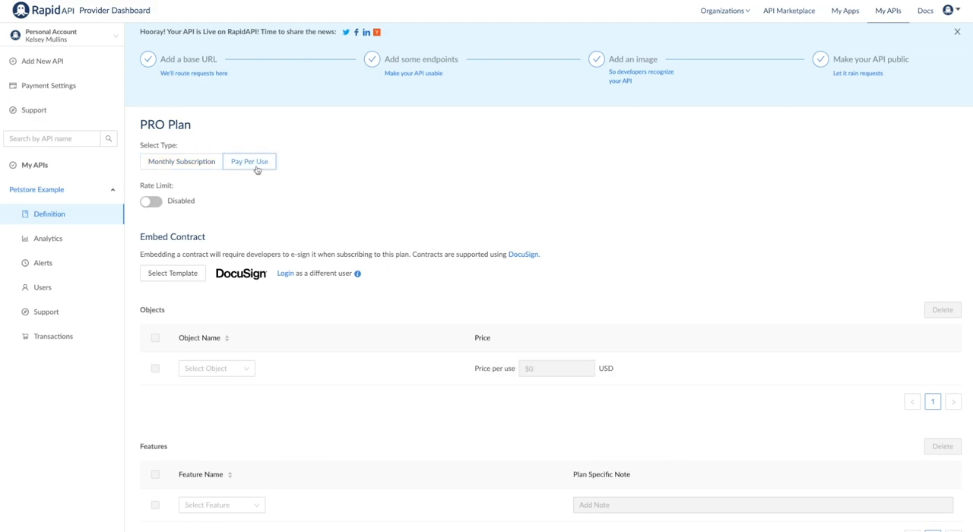
left_click(181, 161)
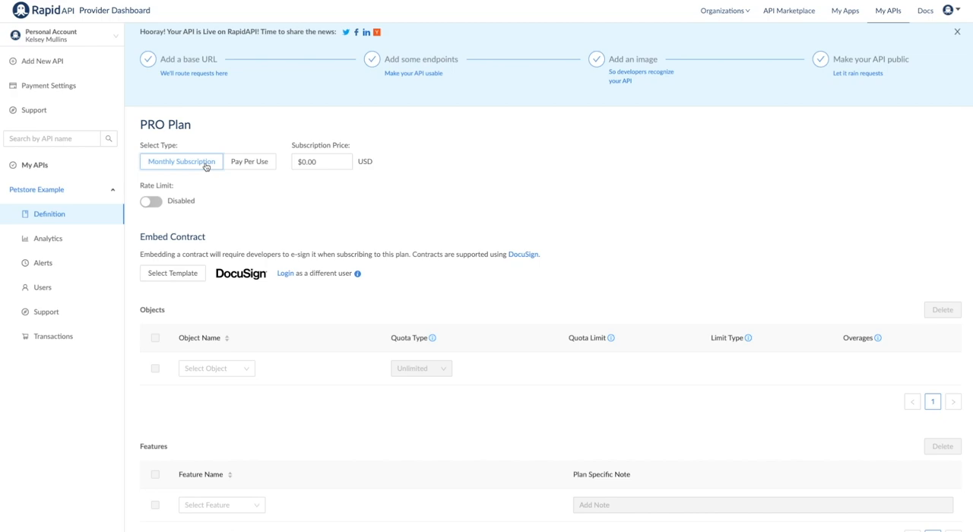
left_click(151, 200)
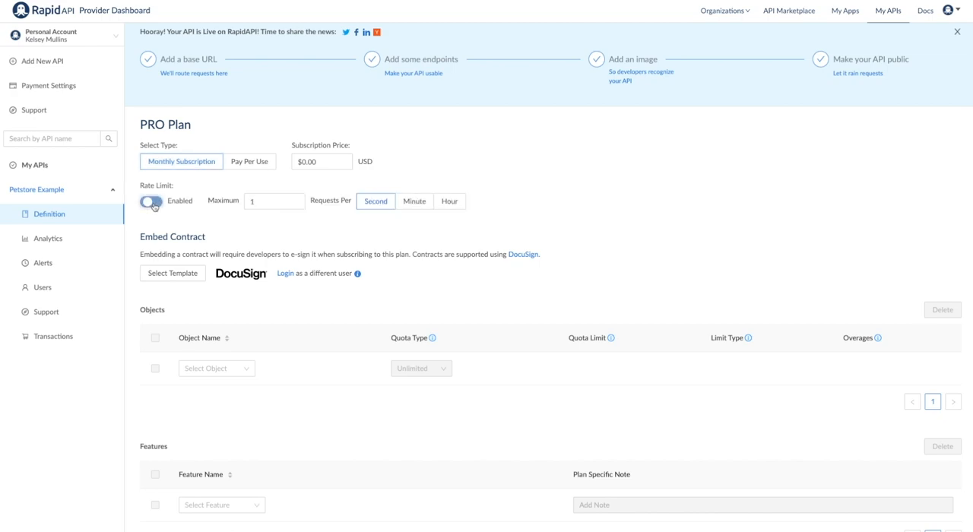
left_click(152, 204)
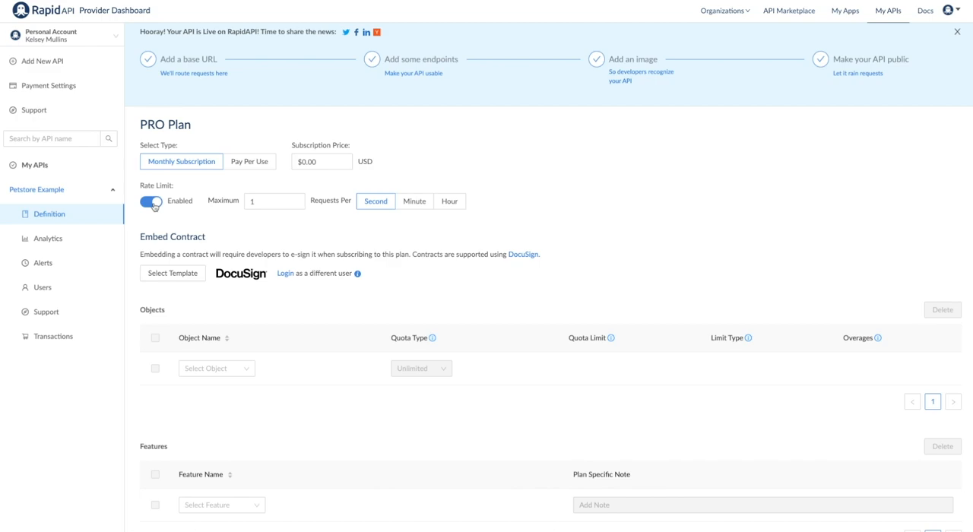
left_click(152, 201)
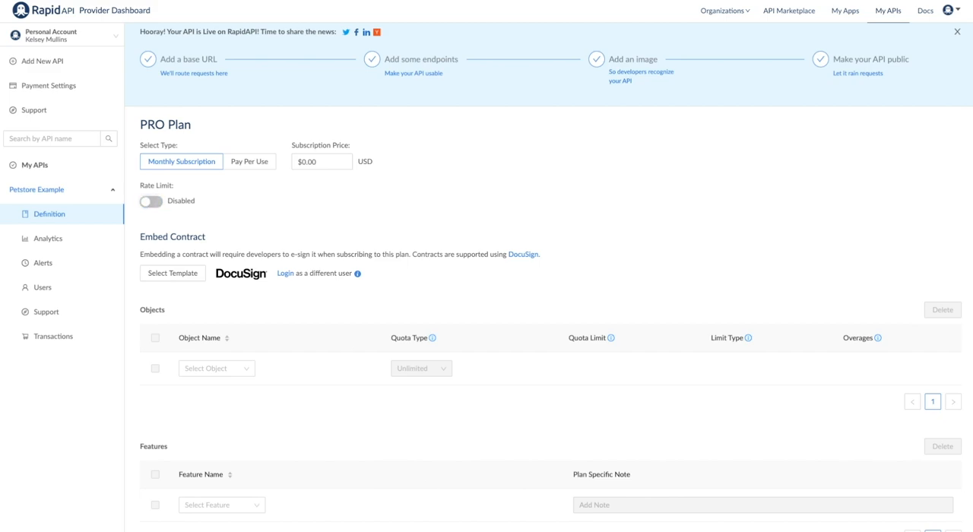
Step: Give the PRO plan a Requests quota of 3000 per month as a Hard Limit
left_click(216, 368)
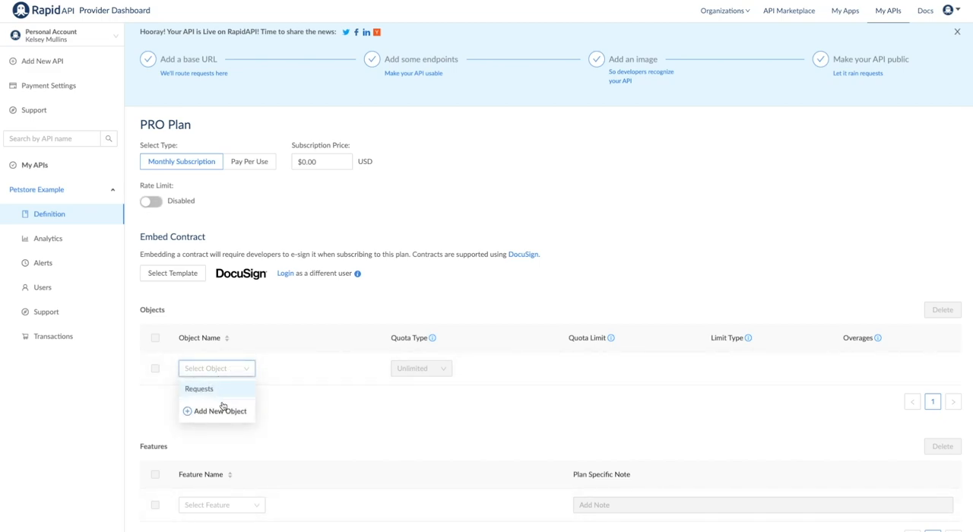
left_click(198, 389)
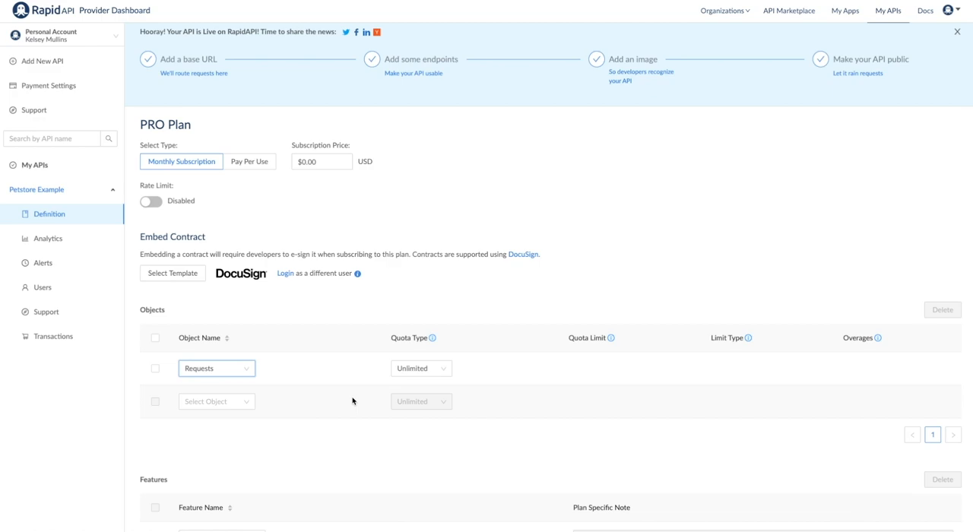
left_click(420, 368)
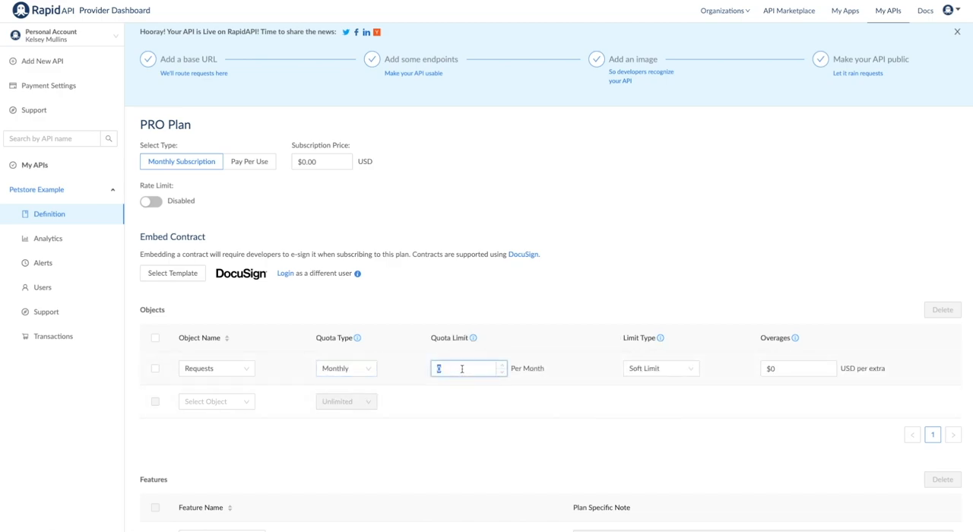
type("3000")
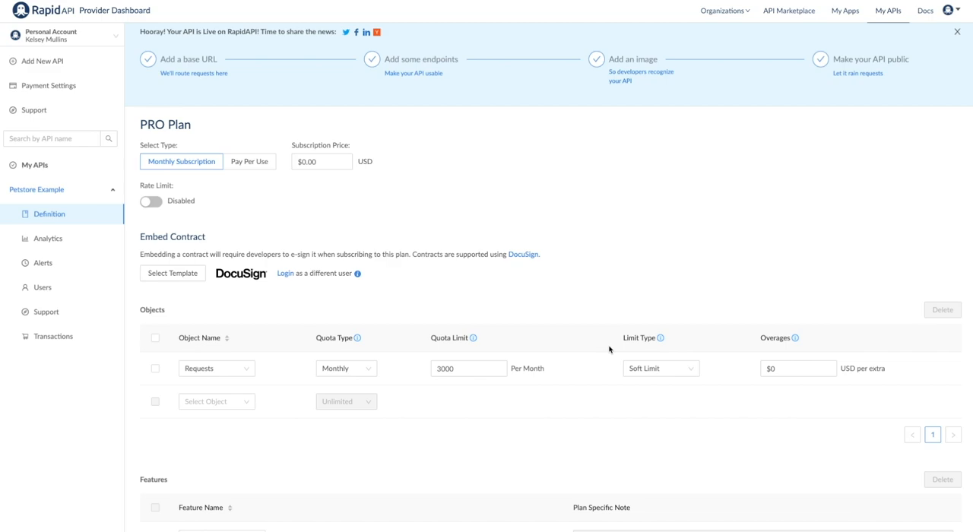
left_click(660, 368)
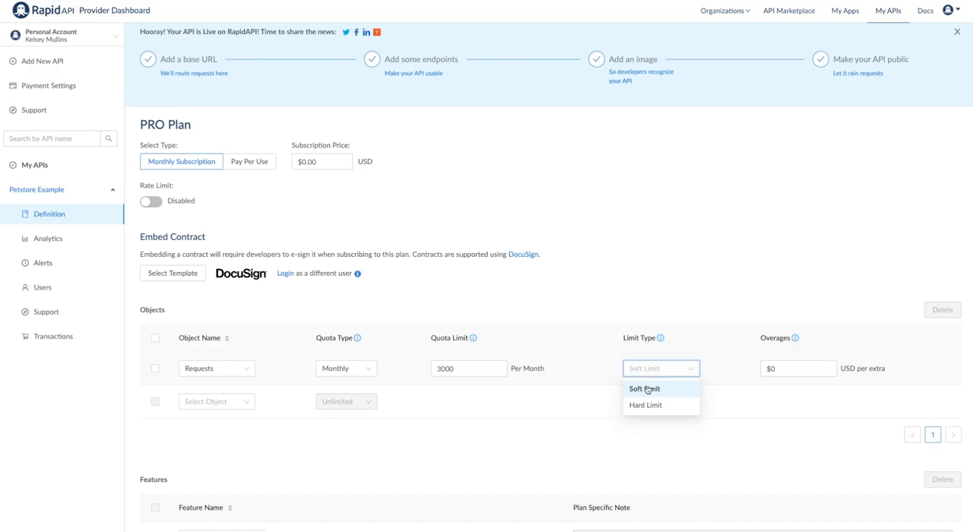
left_click(644, 404)
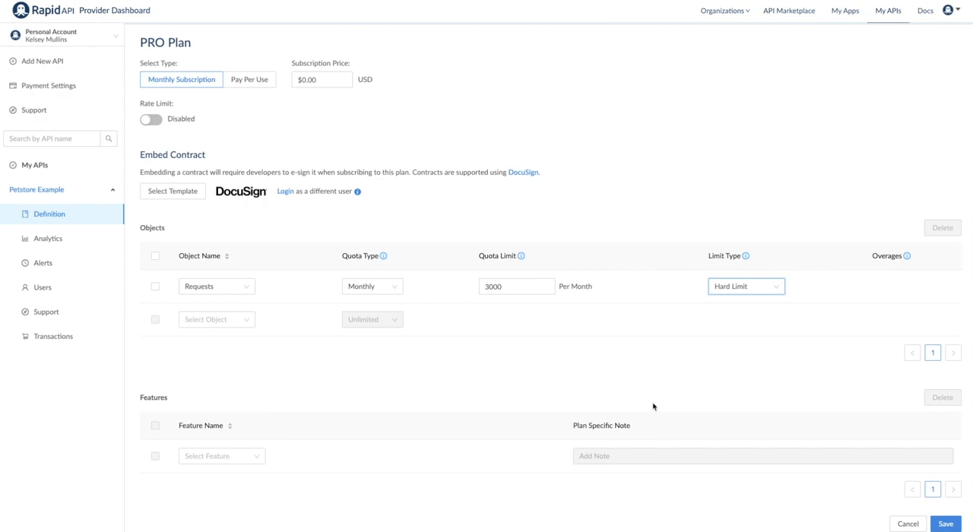
mouse_move(293, 419)
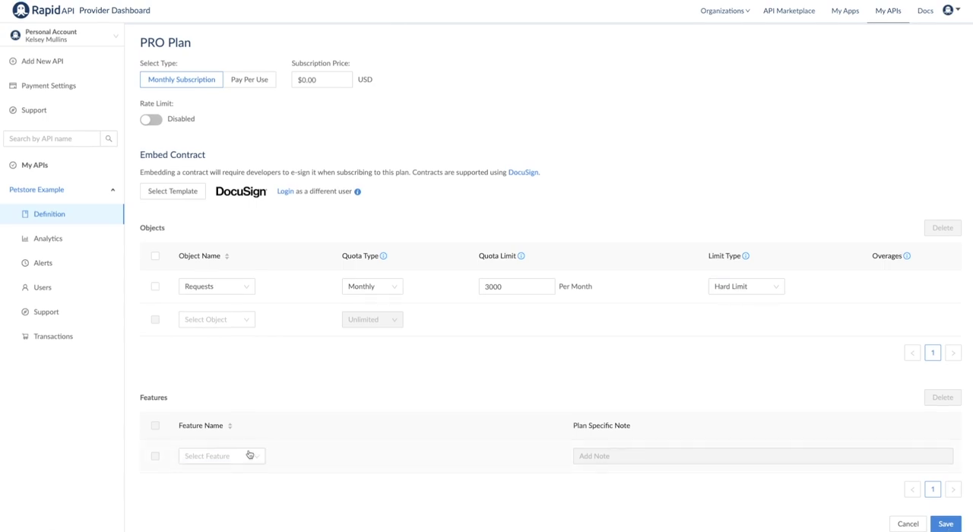
Step: Save the PRO plan so it is listed beside BASIC under public plans
left_click(220, 456)
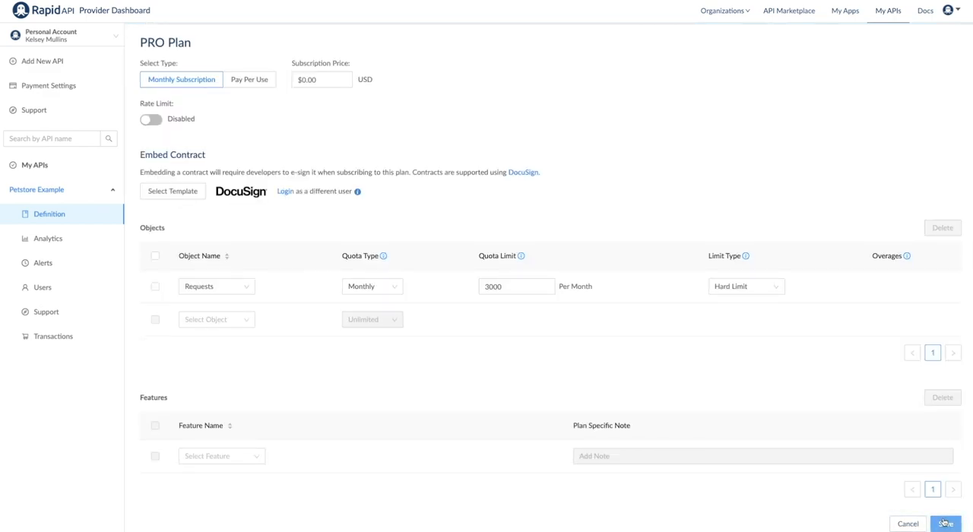
left_click(945, 523)
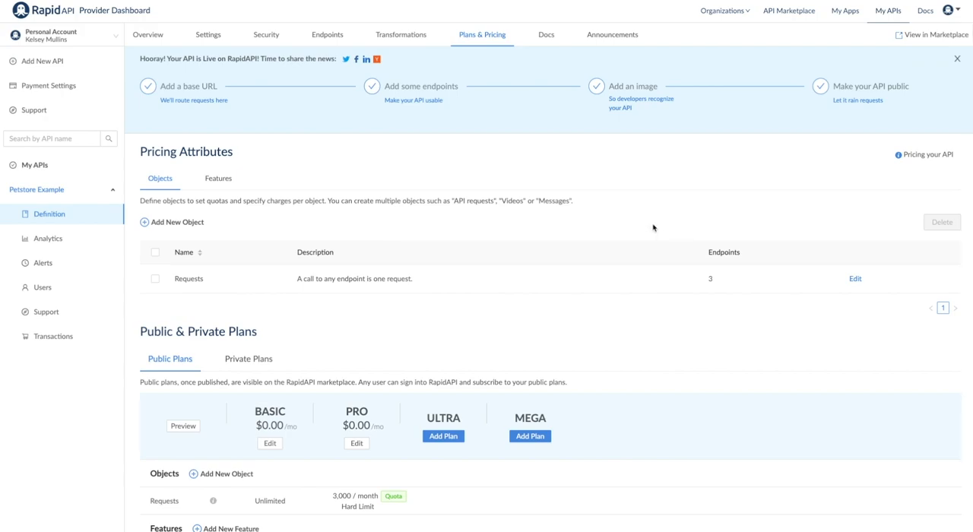
Step: Write and preview markdown Example Documentation about formatting support, then move to Announcements
left_click(546, 33)
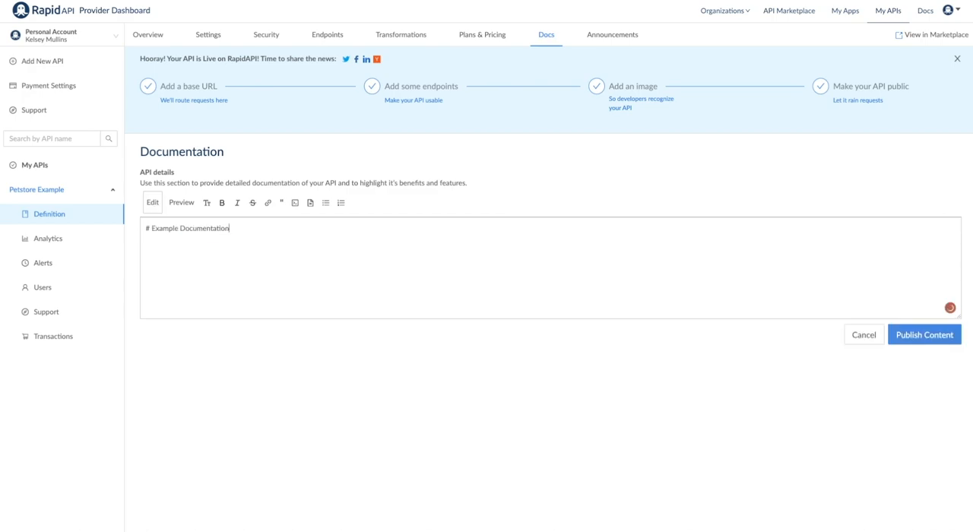
type("We currently support formatting by markdown")
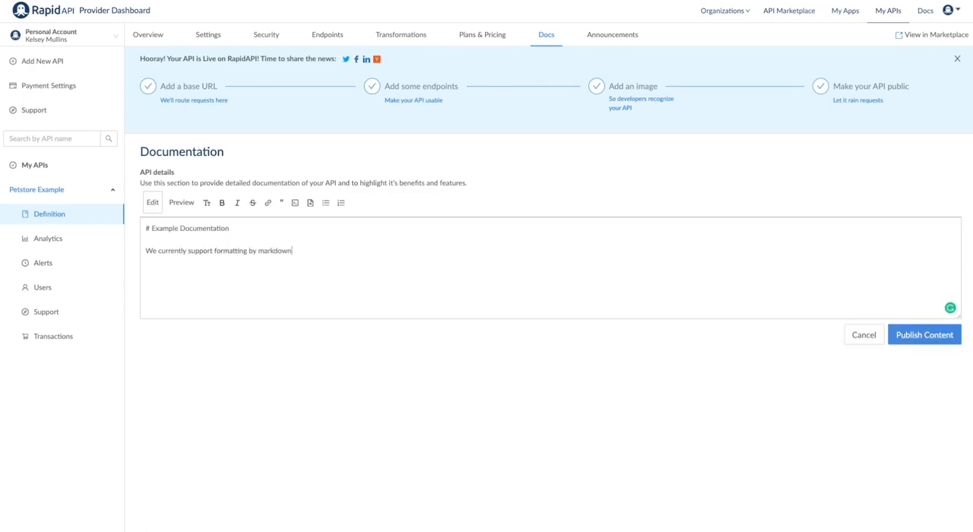
type("or using the tool bar in the UI.")
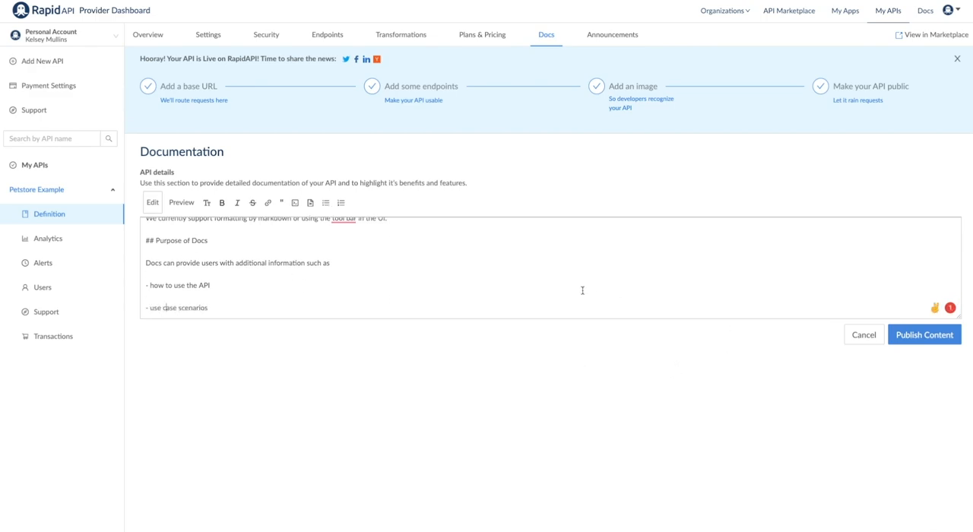
left_click(181, 202)
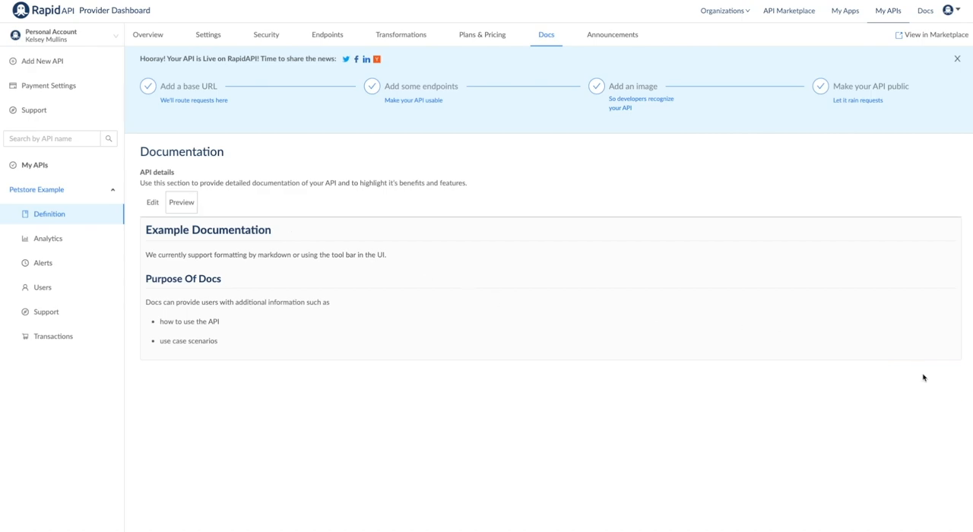
left_click(611, 34)
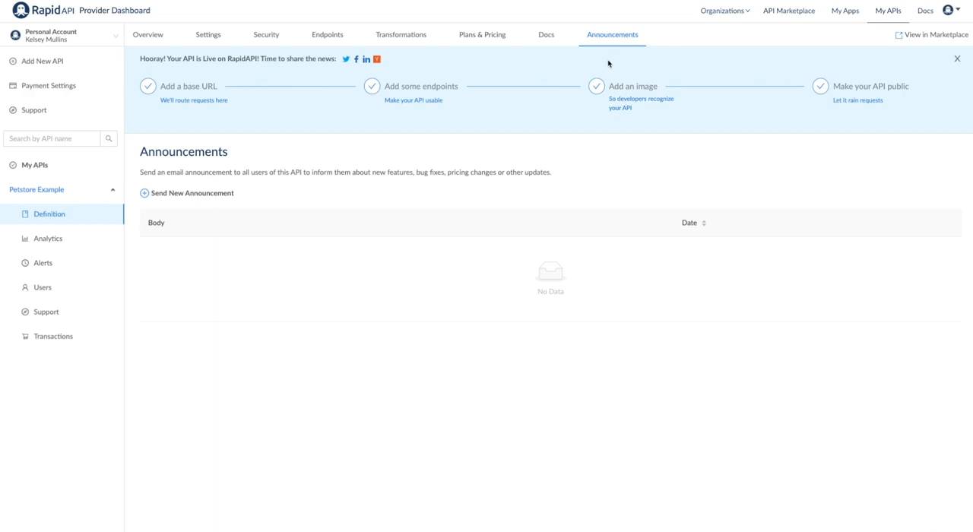
mouse_move(445, 45)
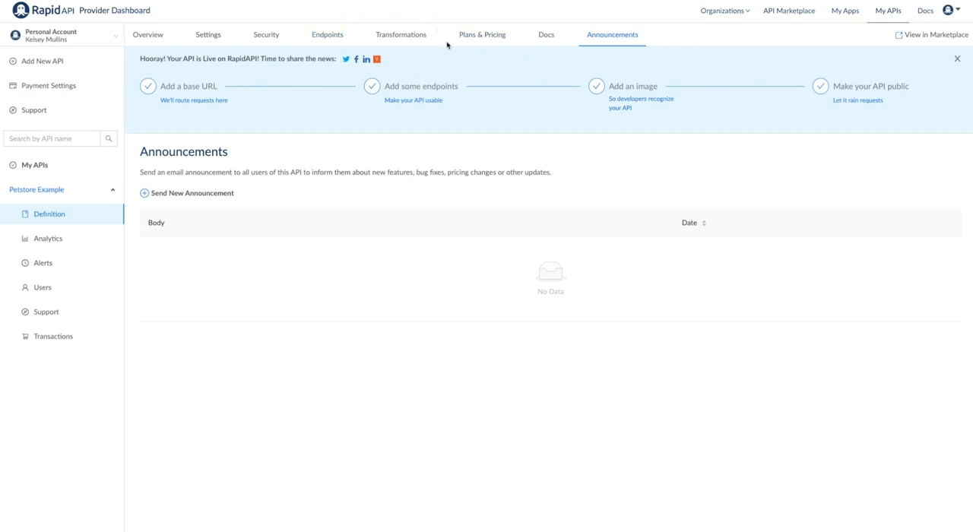
mouse_move(286, 17)
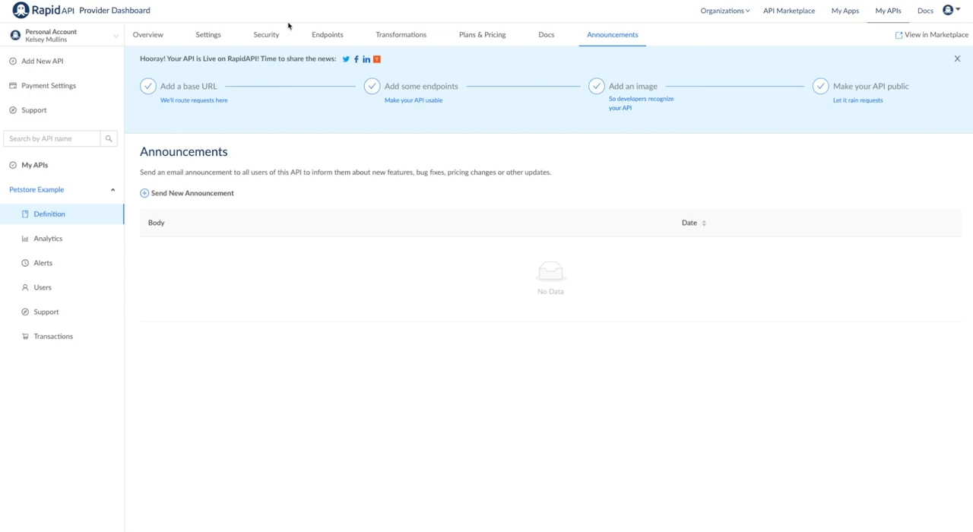
Step: View Petstore Example's public marketplace listing with its getOrderById and Pet endpoints
left_click(929, 35)
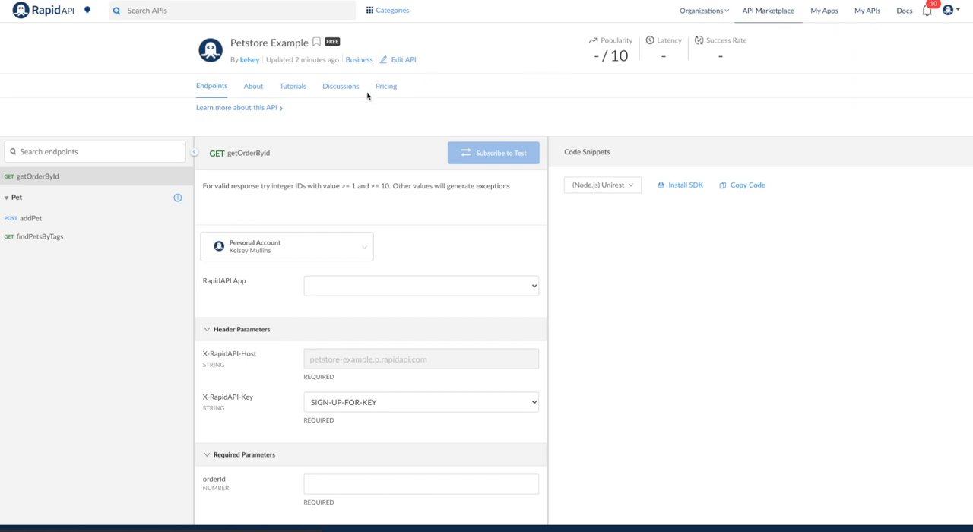
Step: Create, preview and publish a new Example Tutorial from the Tutorials section
left_click(292, 86)
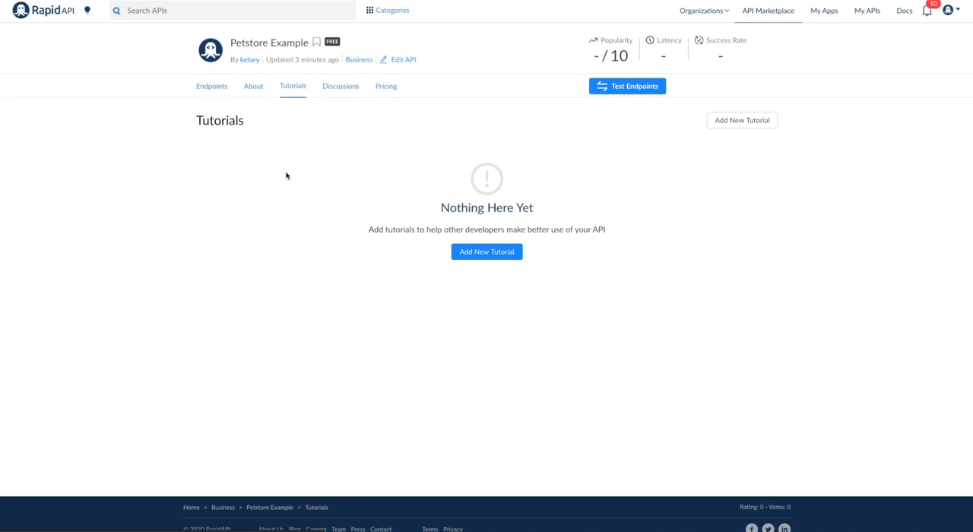
left_click(487, 252)
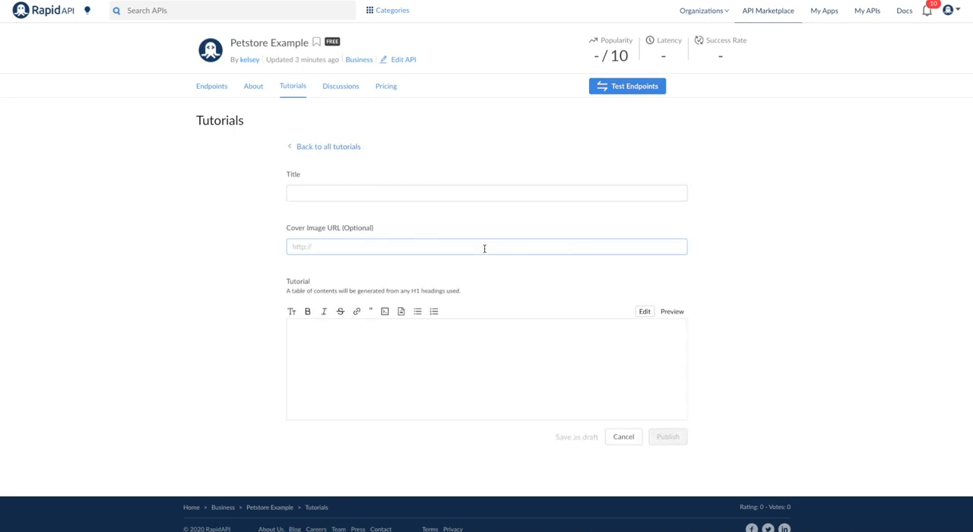
type("Example Tutorial")
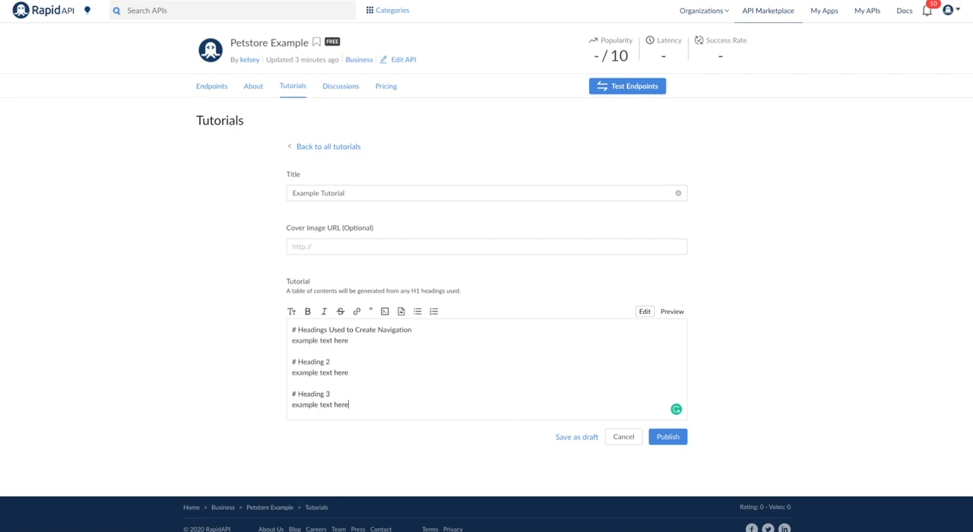
left_click(672, 312)
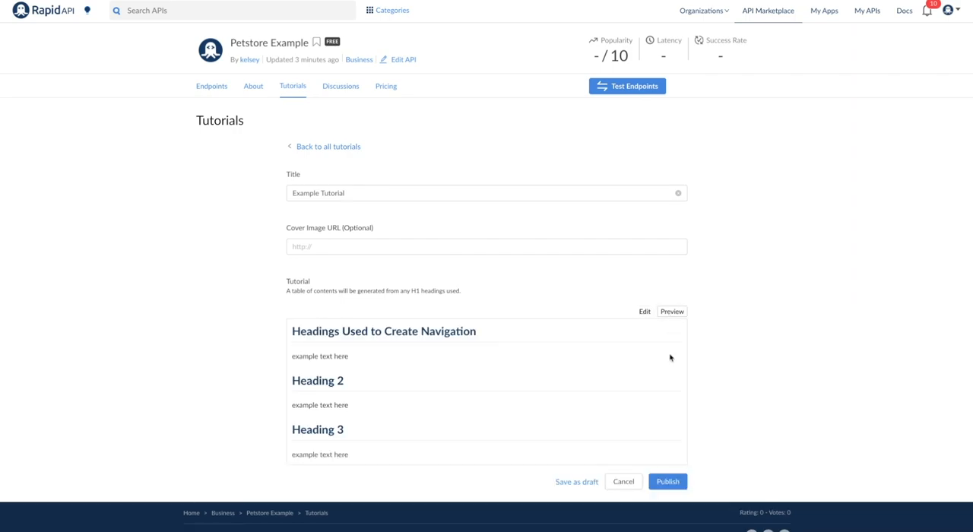
left_click(252, 86)
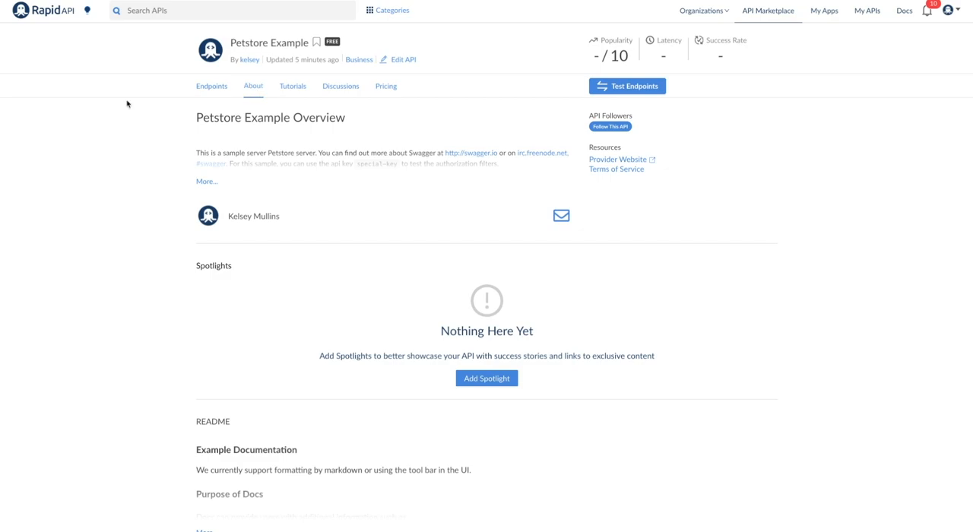
Step: Expand the About overview via More... to reveal the special-key API key note
left_click(205, 181)
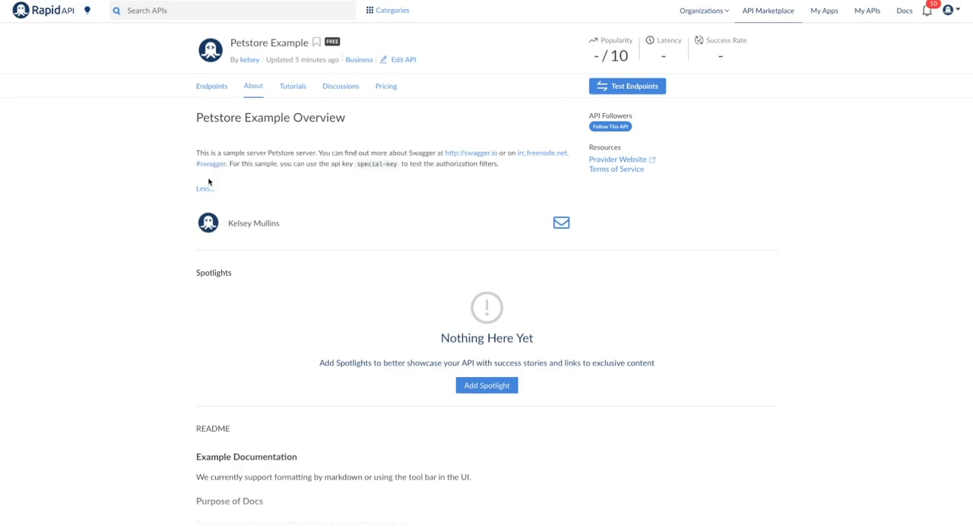
mouse_move(180, 252)
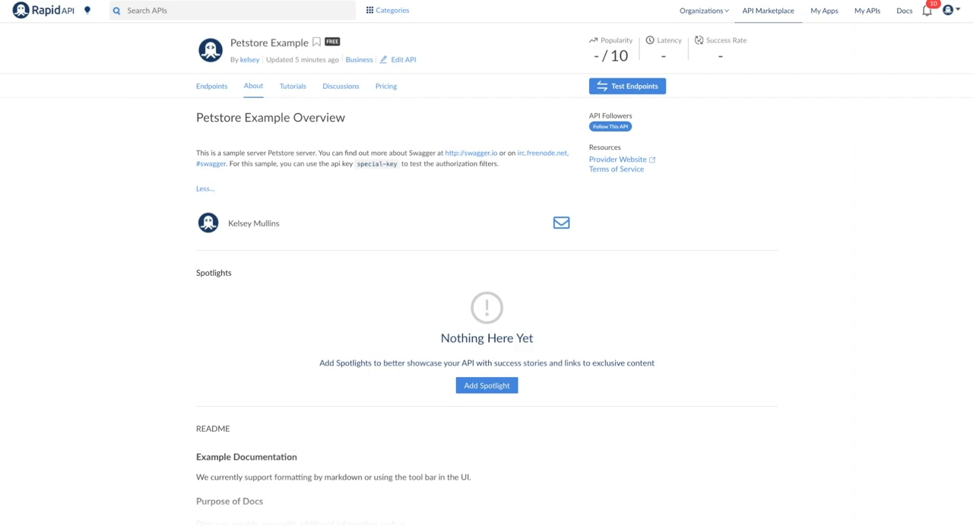
mouse_move(470, 411)
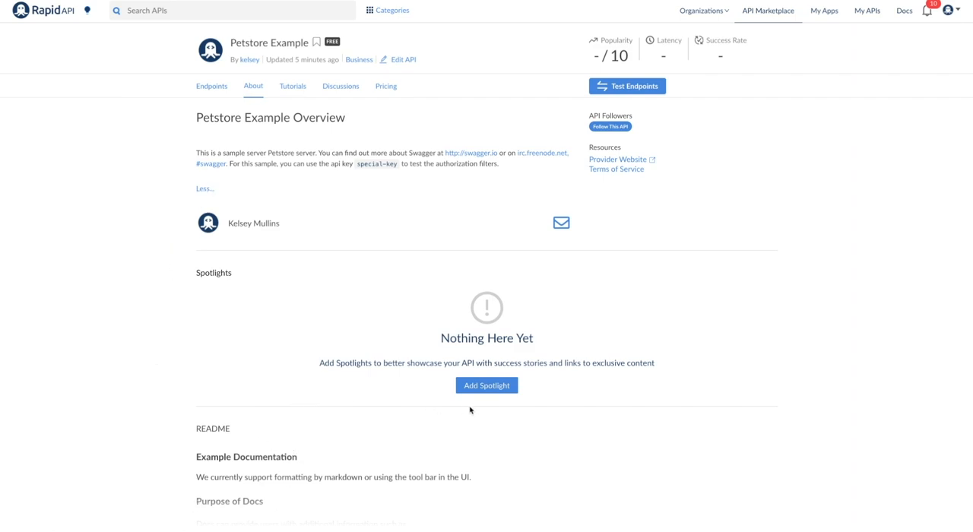
left_click(486, 386)
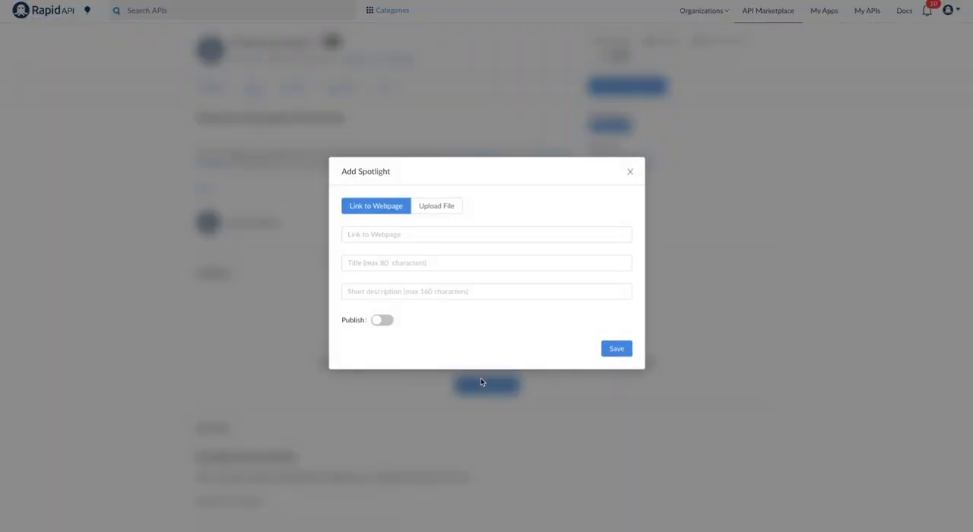
mouse_move(486, 392)
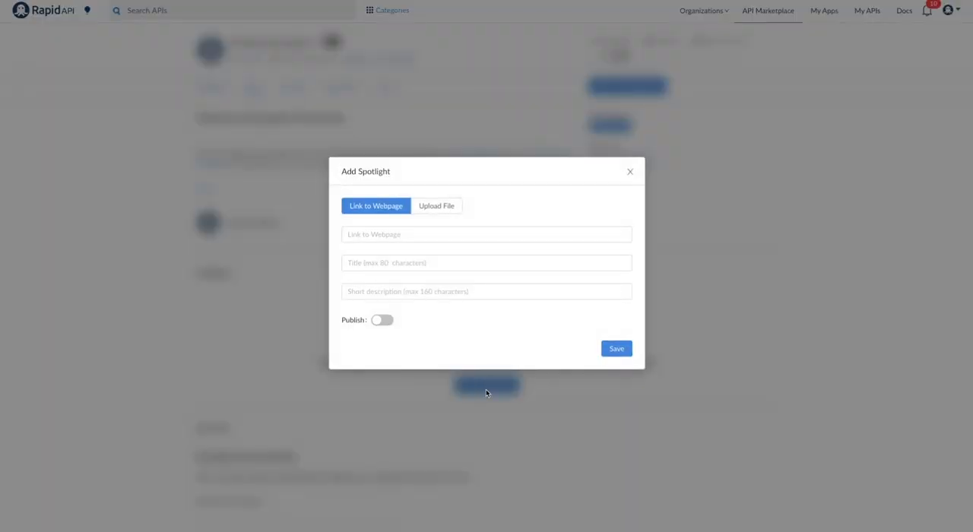
left_click(436, 205)
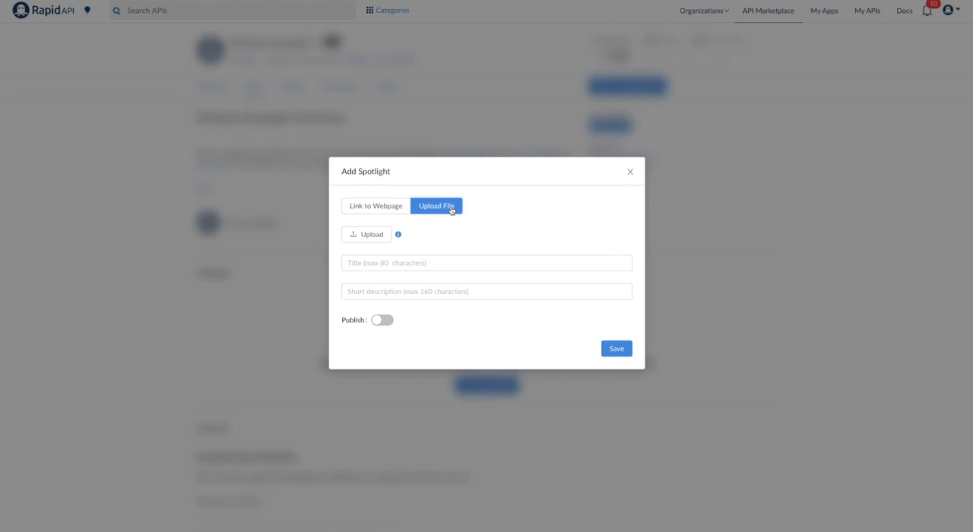
left_click(375, 207)
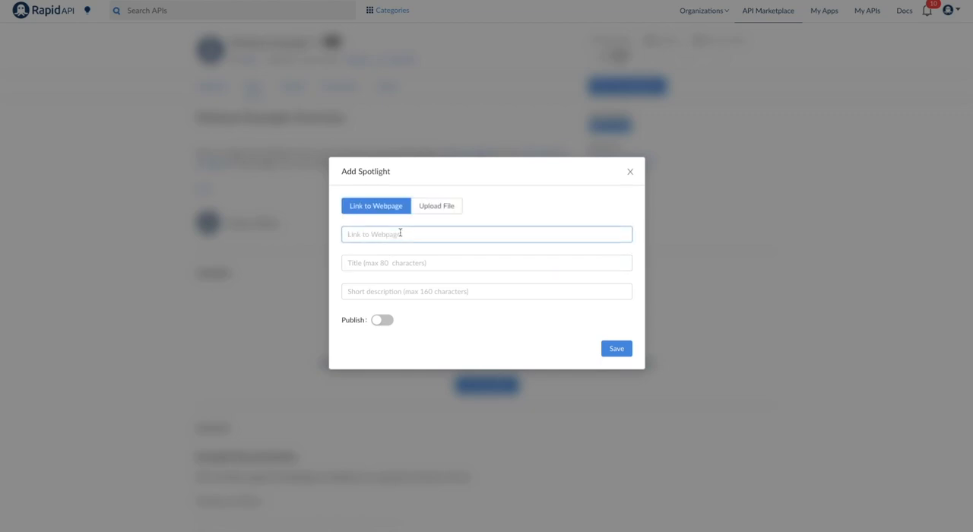
type("http://swagg")
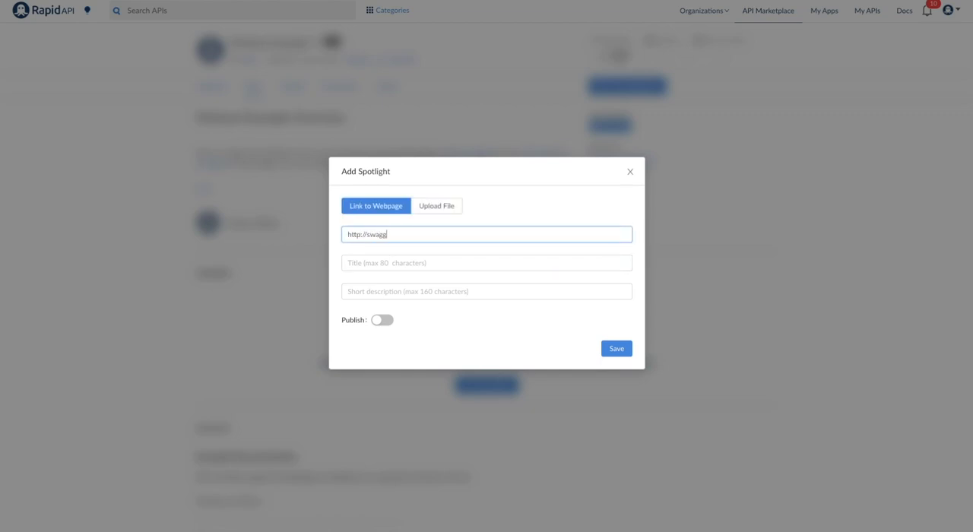
type("Example Spotlight")
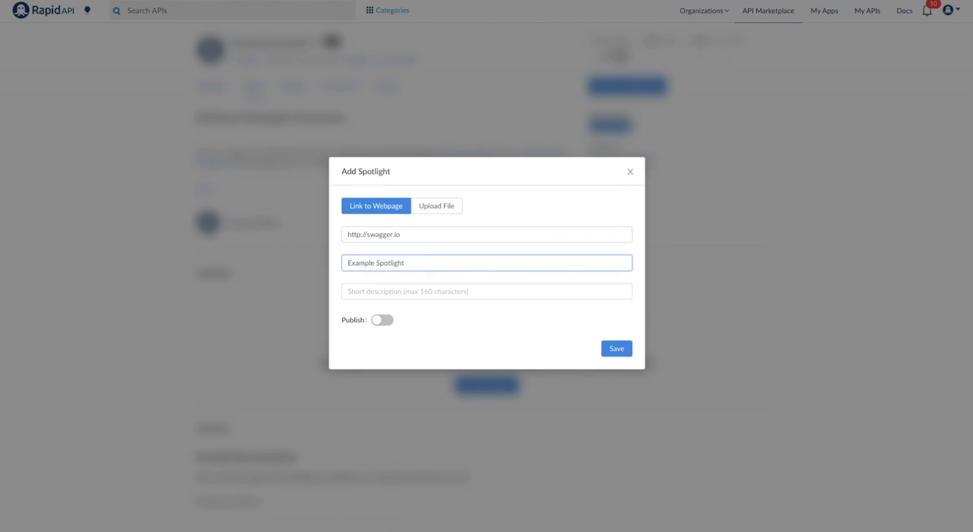
type("example of a featured spotlight")
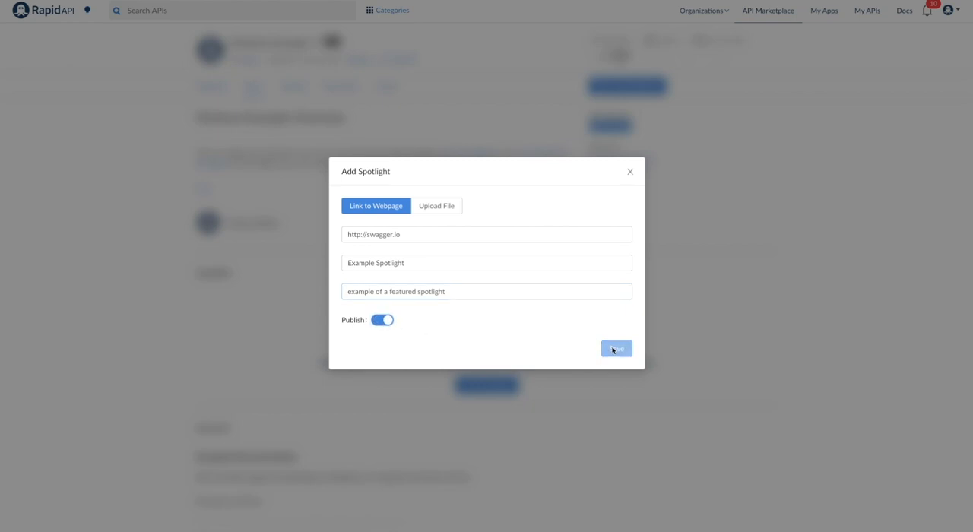
left_click(617, 350)
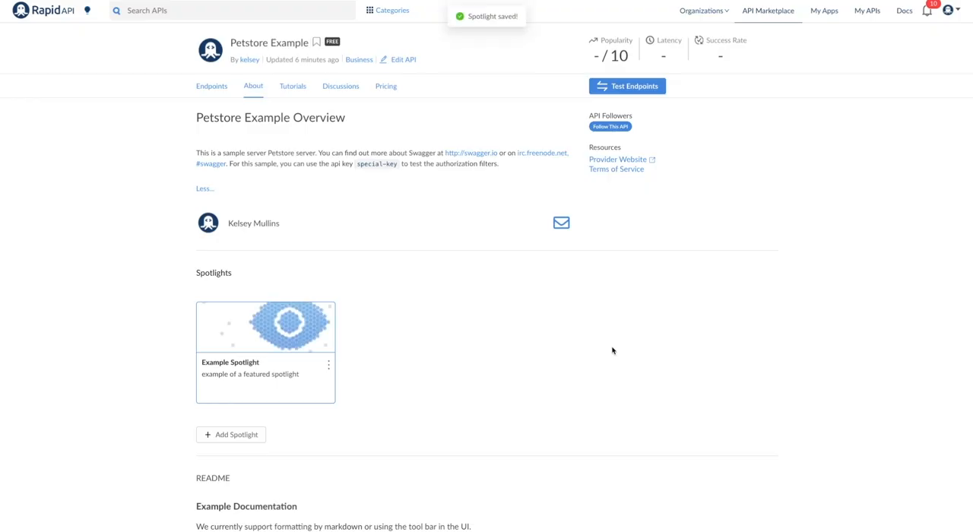